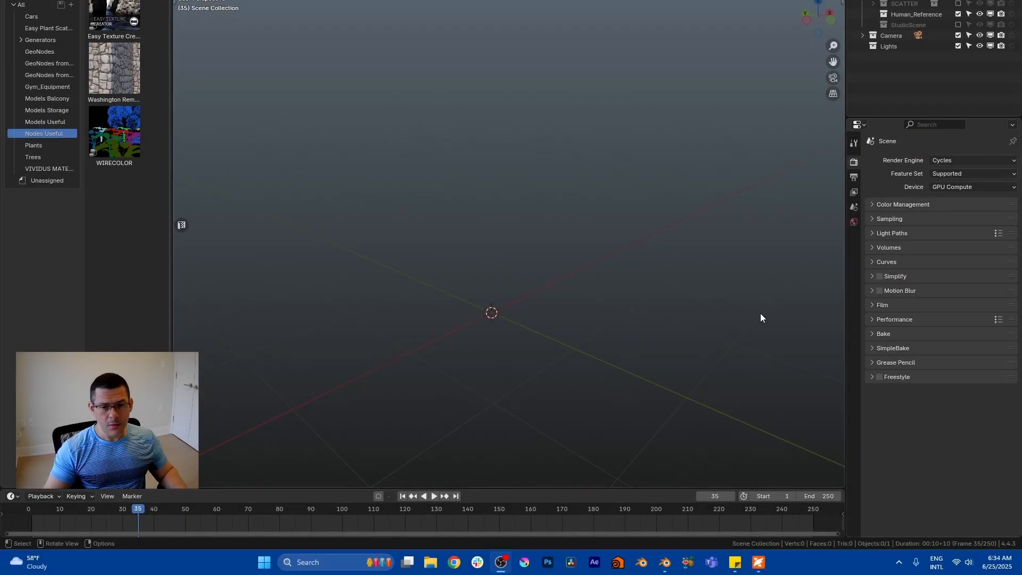
{"action": "mouse_move", "coordinate": [558, 326]}
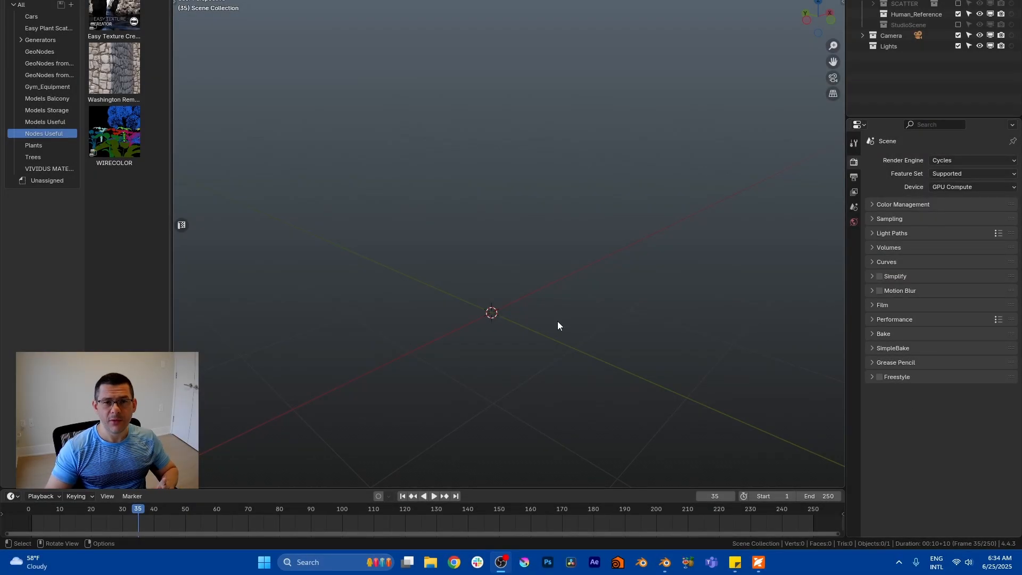
{"action": "mouse_move", "coordinate": [242, 290]}
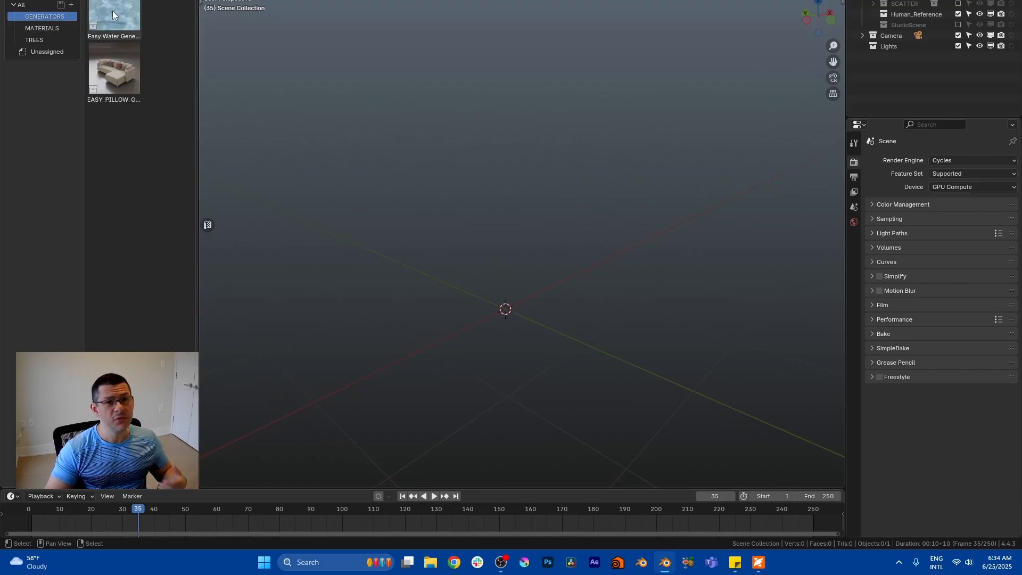
{"action": "mouse_move", "coordinate": [114, 10]}
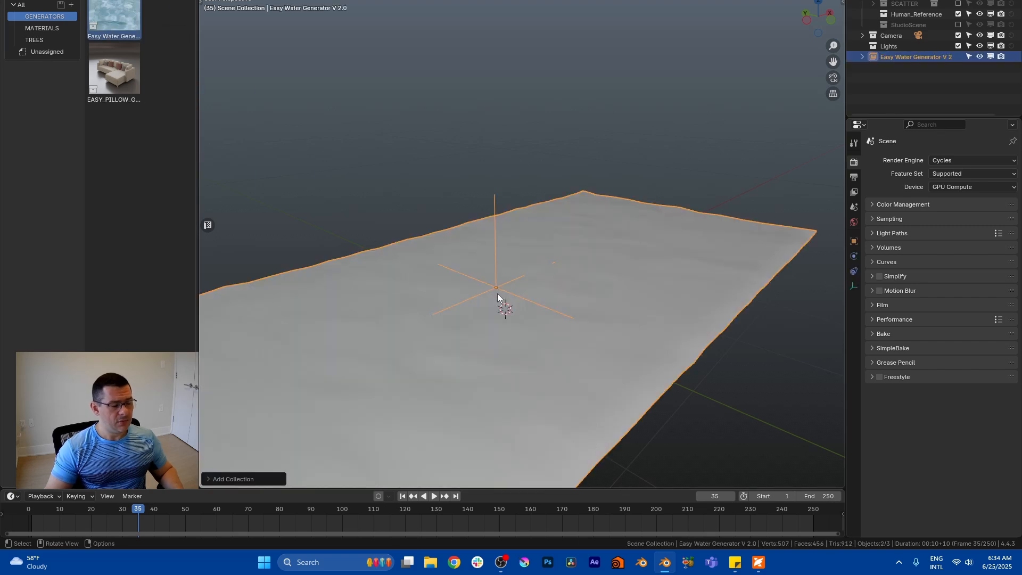
Drop the Easy Water Generator into the viewport, then select its Extra collection and water plane.
{"action": "left_click_drag", "start_coordinate": [496, 293], "coordinate": [558, 282]}
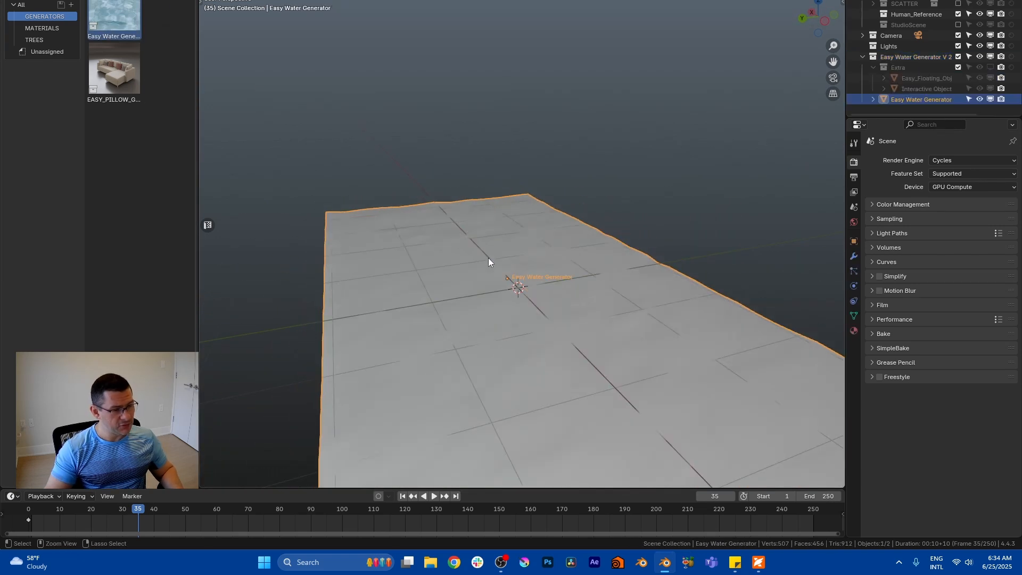
{"action": "left_click", "coordinate": [898, 67]}
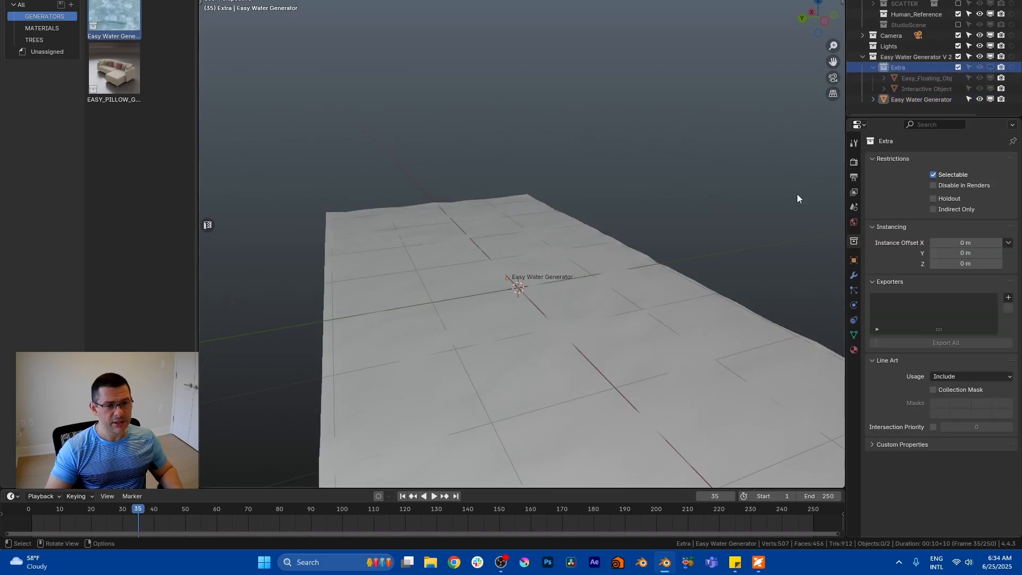
{"action": "left_click", "coordinate": [920, 78]}
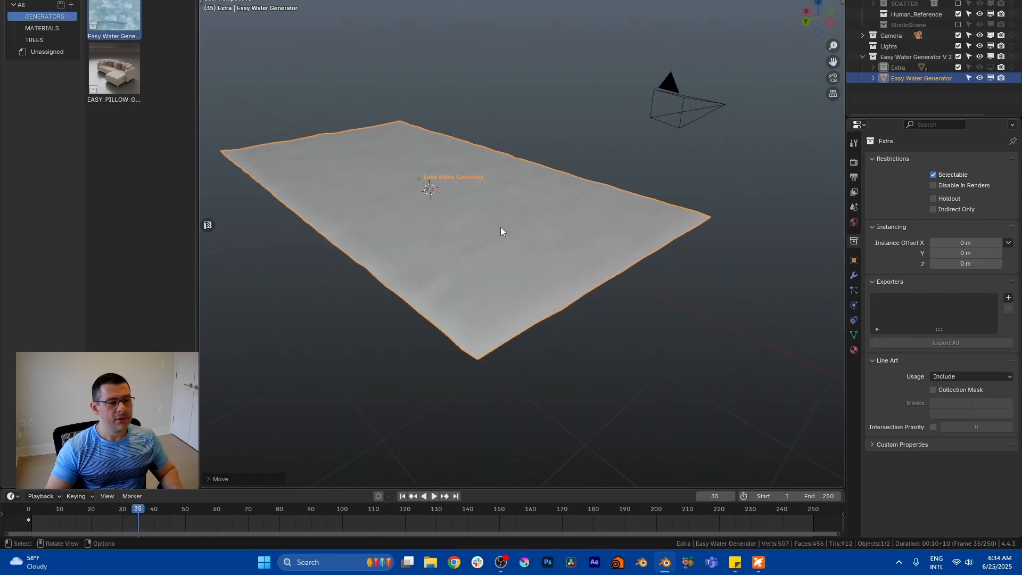
In the water plane's modifier settings, raise Water resolution from 0 to 2.
{"action": "left_click", "coordinate": [854, 275]}
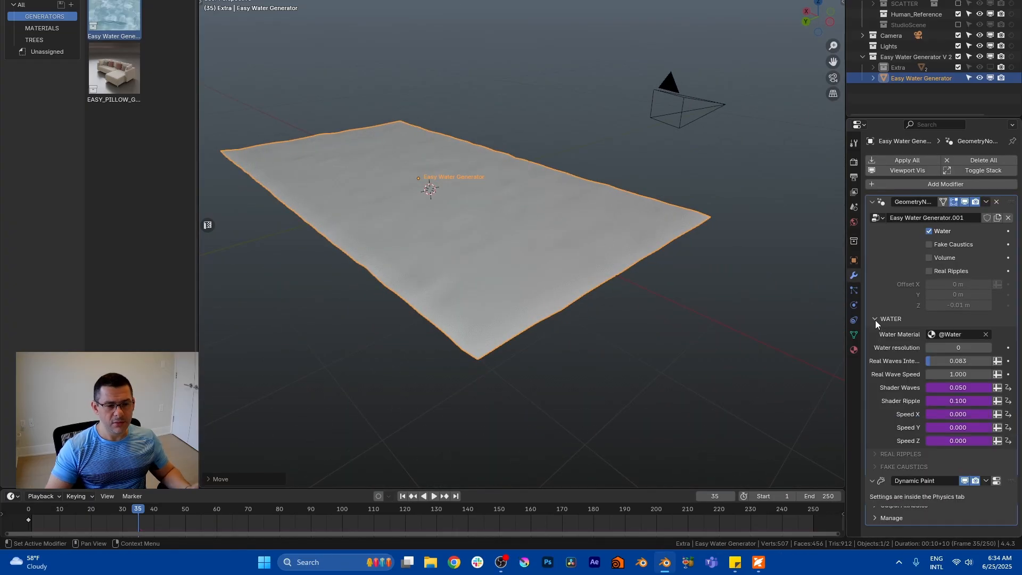
{"action": "left_click", "coordinate": [987, 348]}
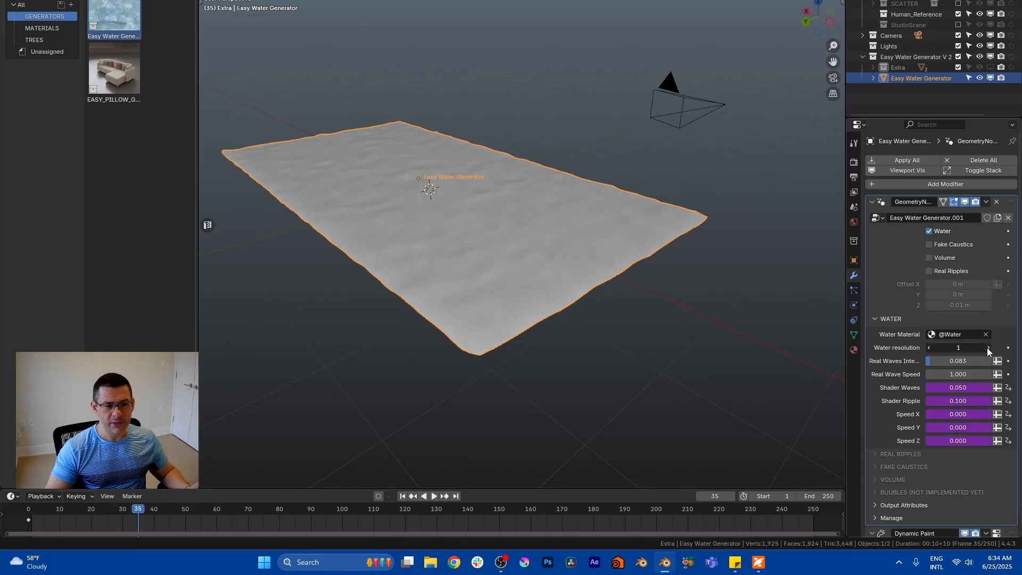
{"action": "left_click", "coordinate": [989, 348]}
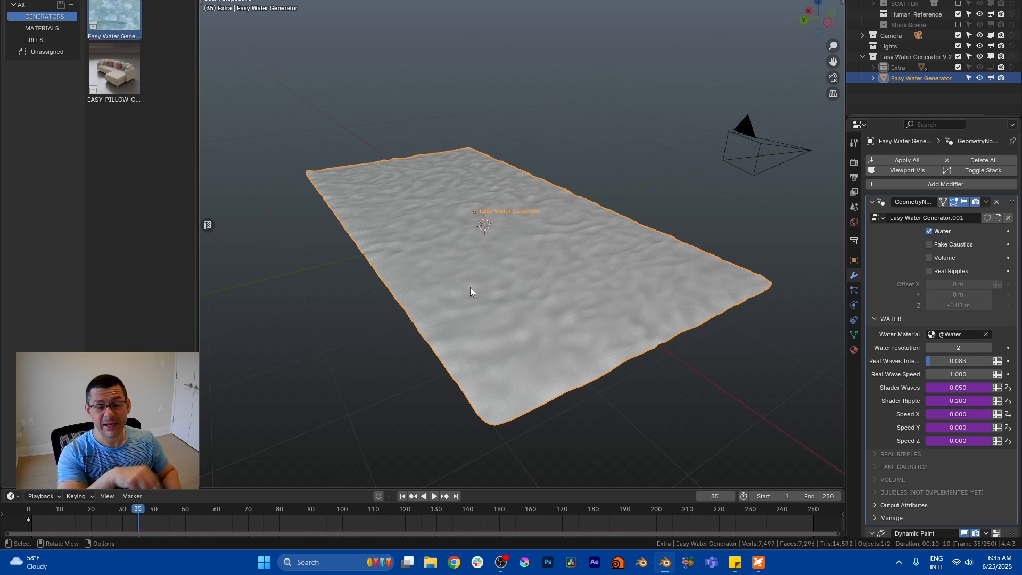
{"action": "mouse_move", "coordinate": [496, 304]}
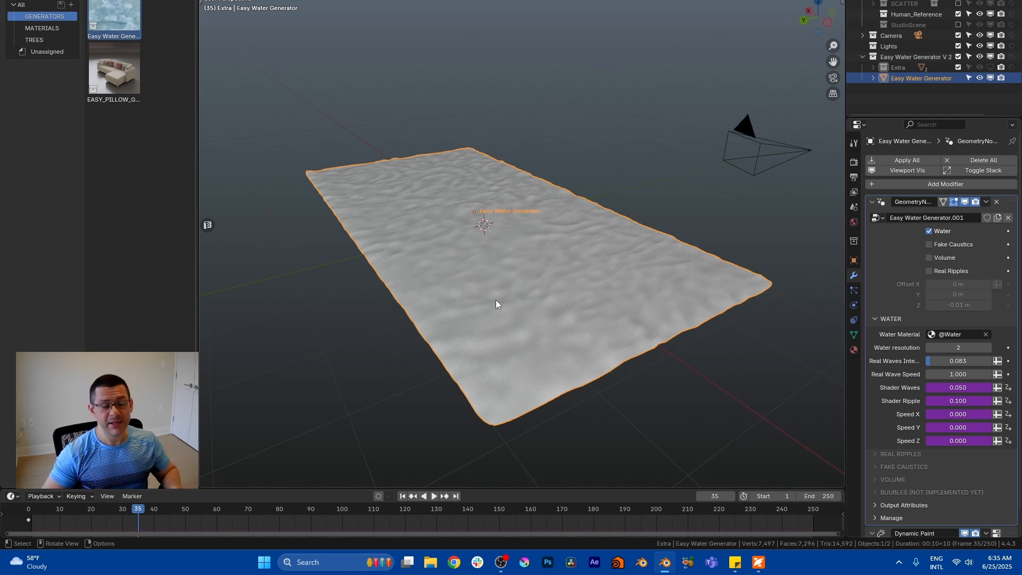
{"action": "mouse_move", "coordinate": [529, 321]}
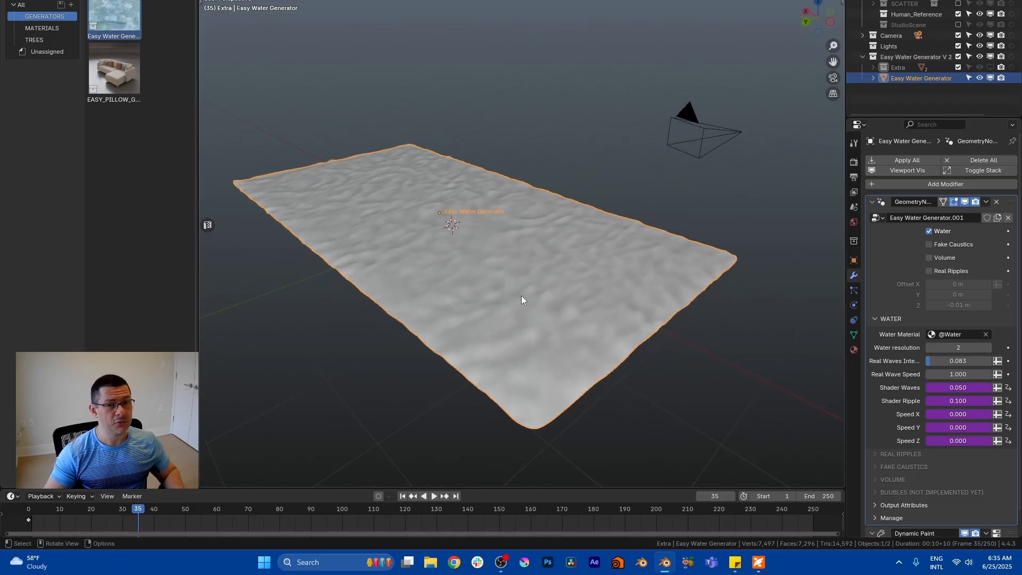
{"action": "mouse_move", "coordinate": [471, 230]}
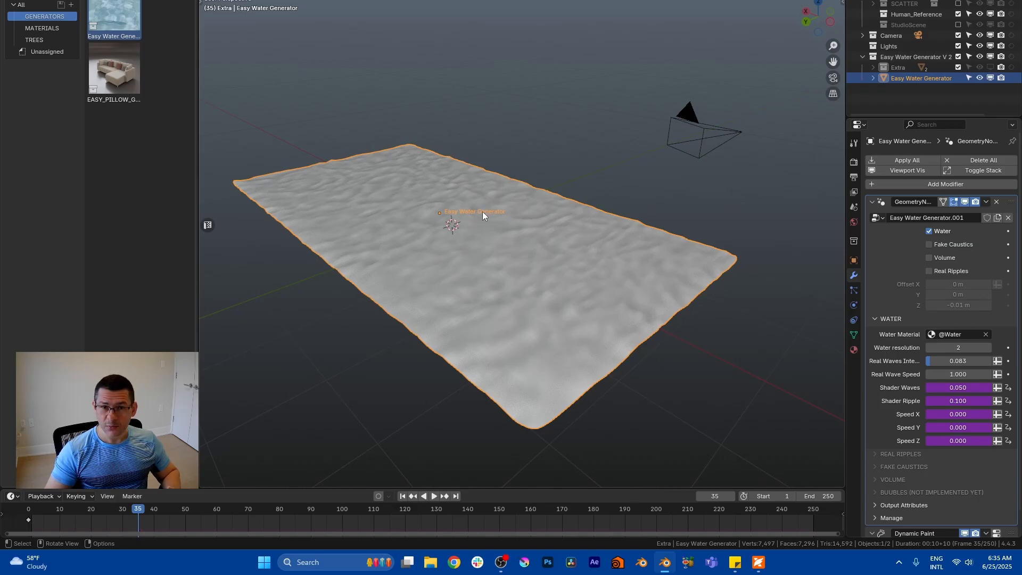
Jump the timeline to frame 121 and make the Extra collection visible.
{"action": "left_click", "coordinate": [433, 496]}
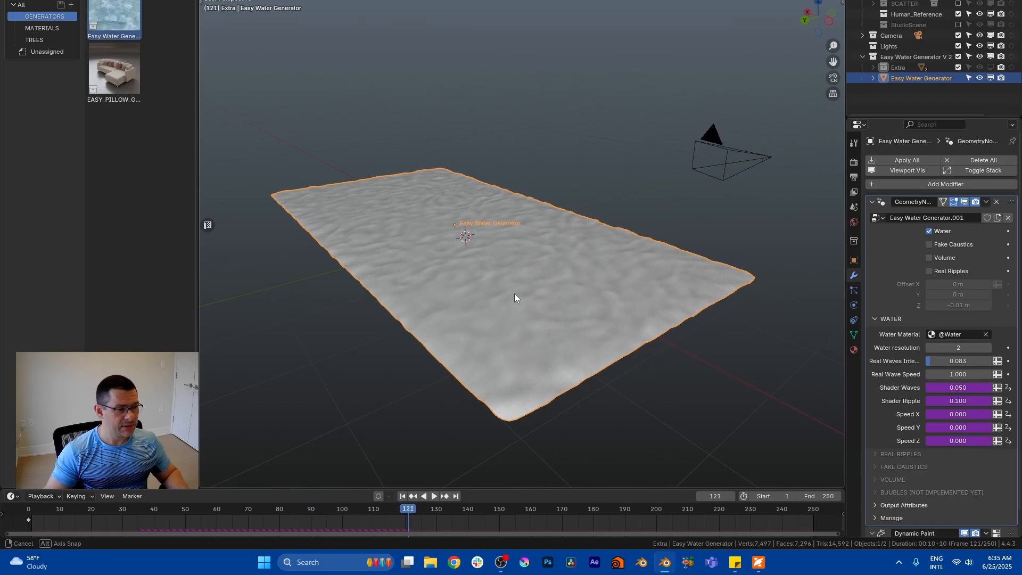
{"action": "left_click", "coordinate": [872, 201]}
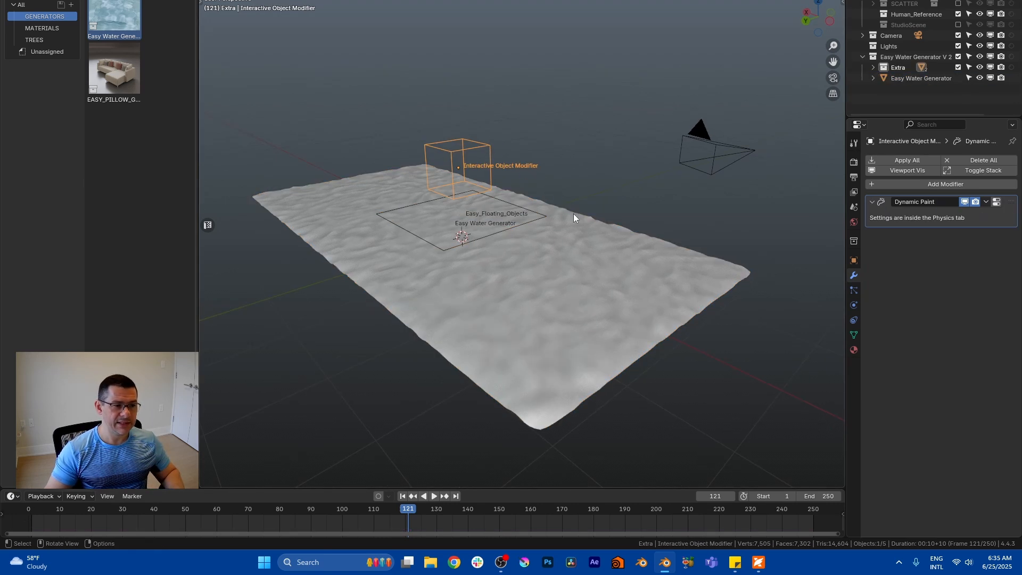
Select Easy_Floating_Objects to show its Geometry Nodes scatter settings.
{"action": "left_click", "coordinate": [496, 213]}
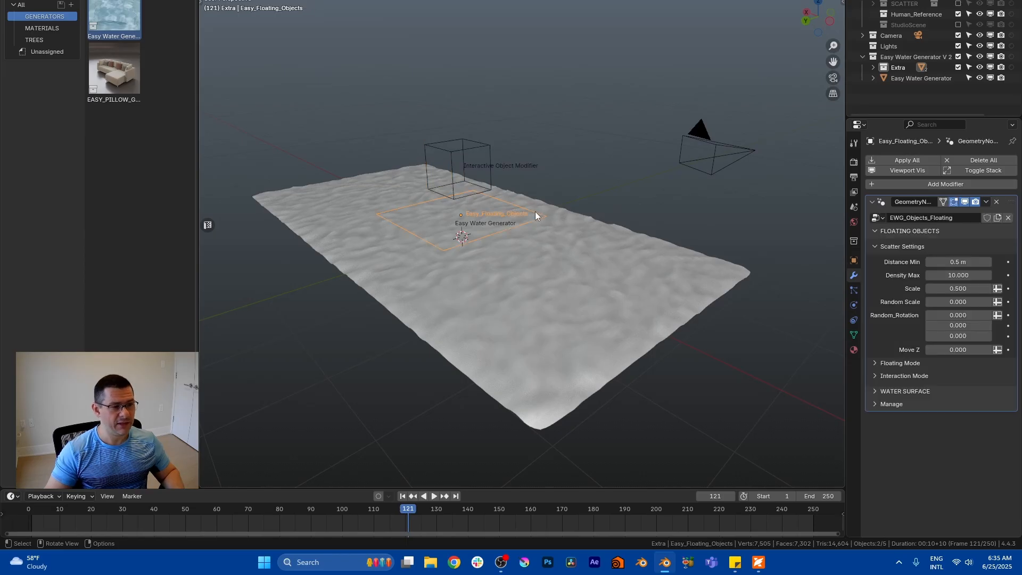
{"action": "mouse_move", "coordinate": [544, 230]}
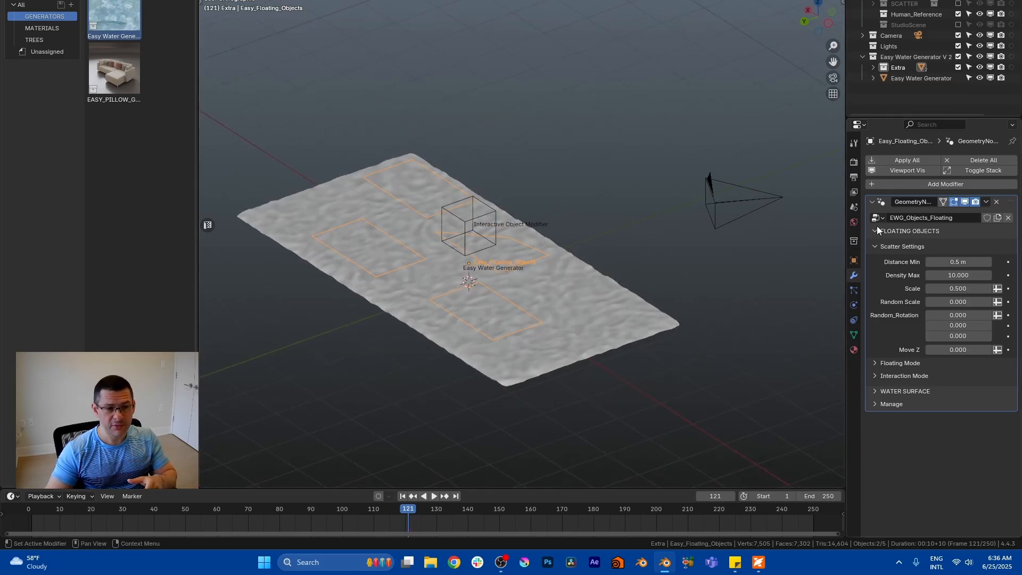
Eyedrop the Easy Water Generator plane into the Water_Surface field of the floating objects.
{"action": "left_click", "coordinate": [877, 231]}
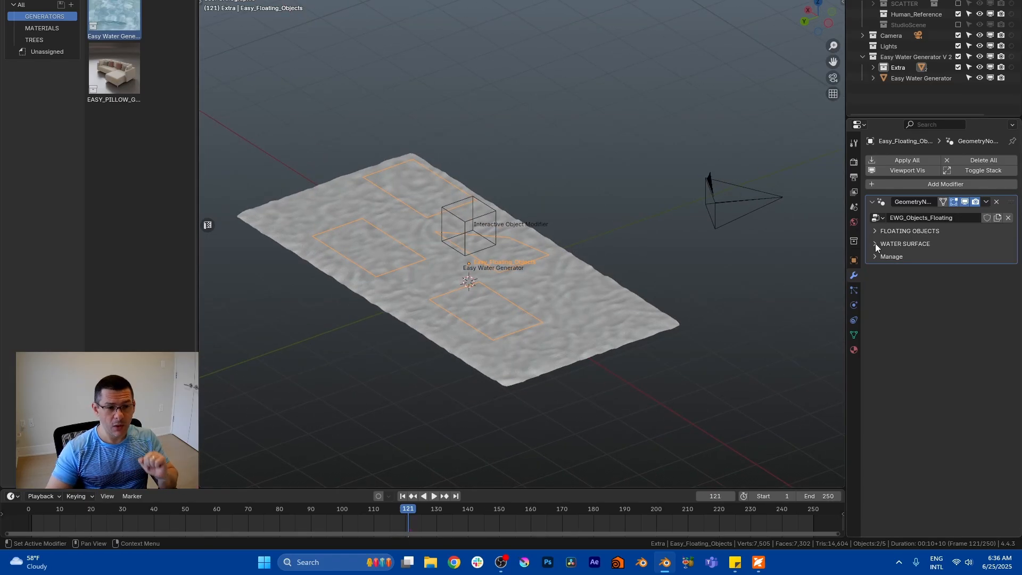
{"action": "left_click", "coordinate": [875, 244]}
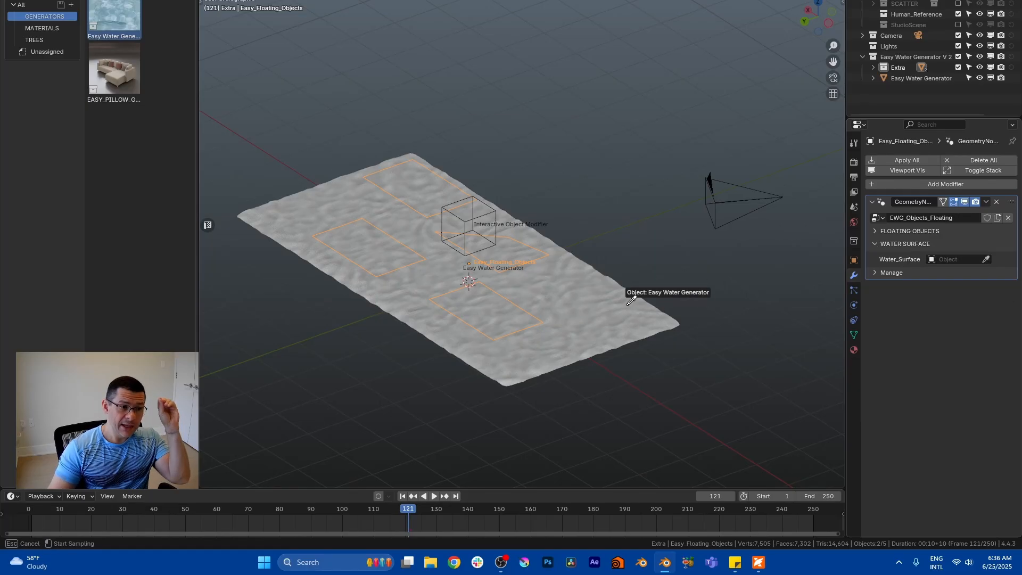
{"action": "left_click", "coordinate": [958, 259]}
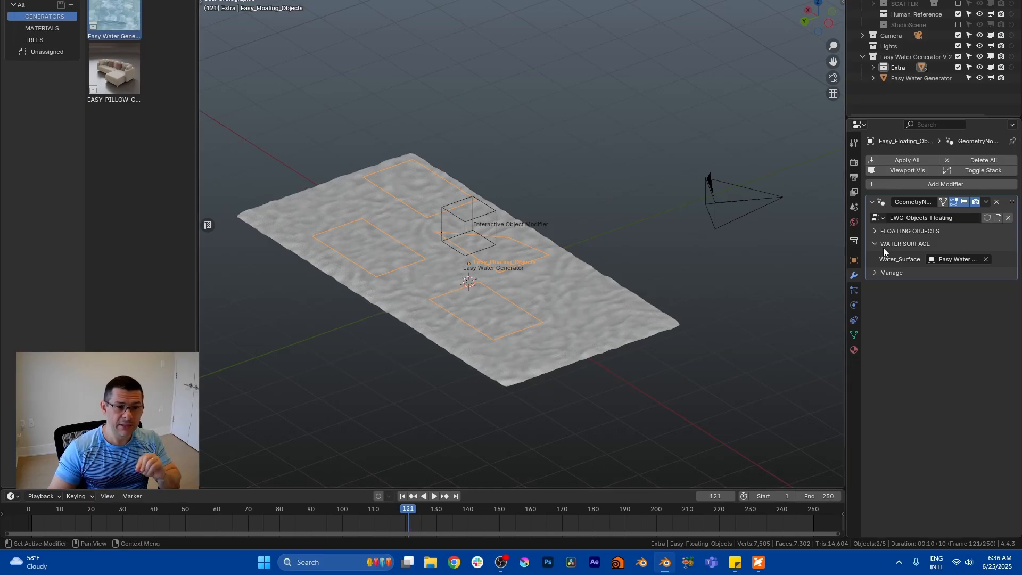
{"action": "mouse_move", "coordinate": [498, 277]}
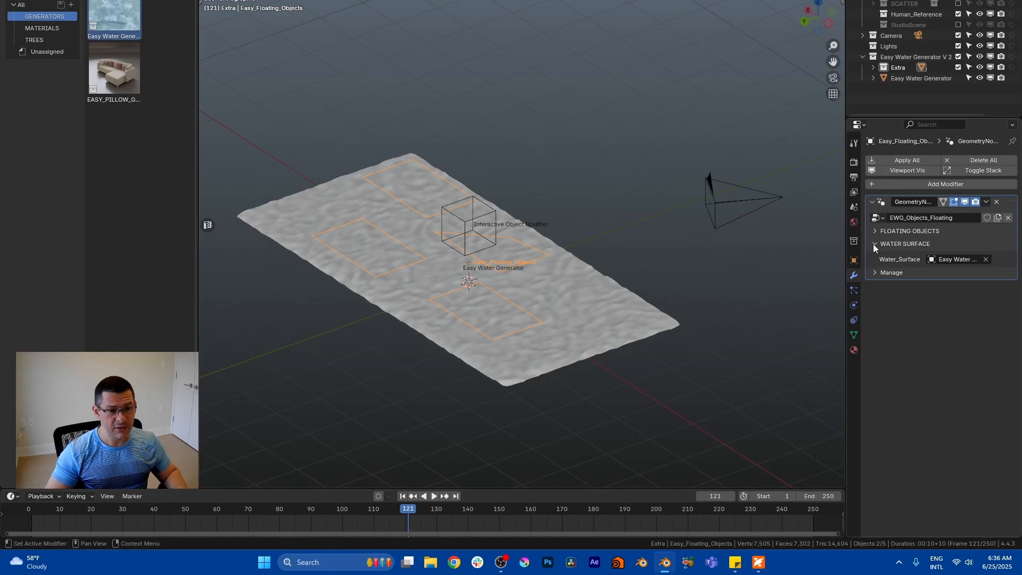
{"action": "left_click", "coordinate": [875, 230]}
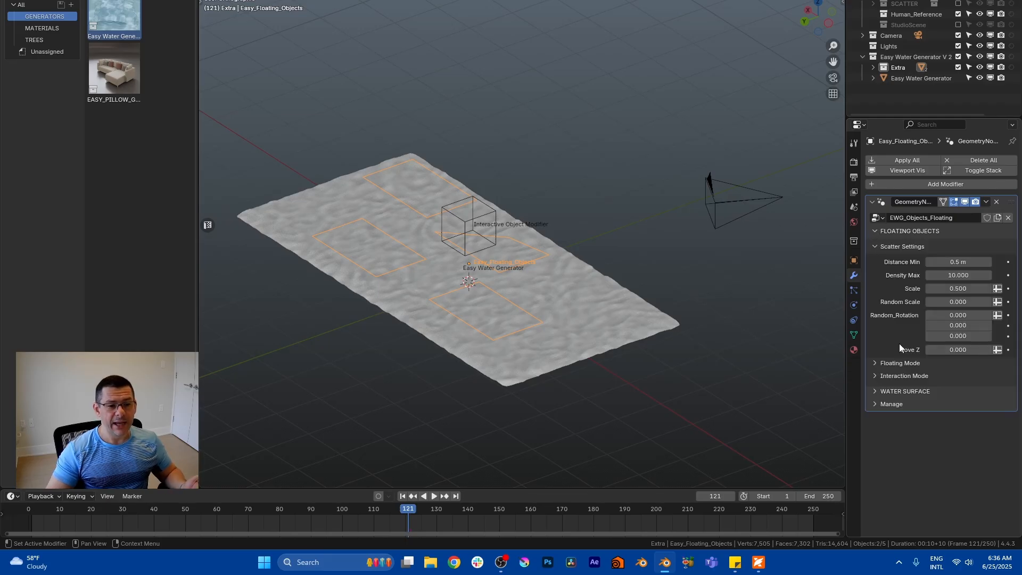
Set Floating Objects to Collection and assign the 'objetos' collection as the source.
{"action": "left_click", "coordinate": [900, 362]}
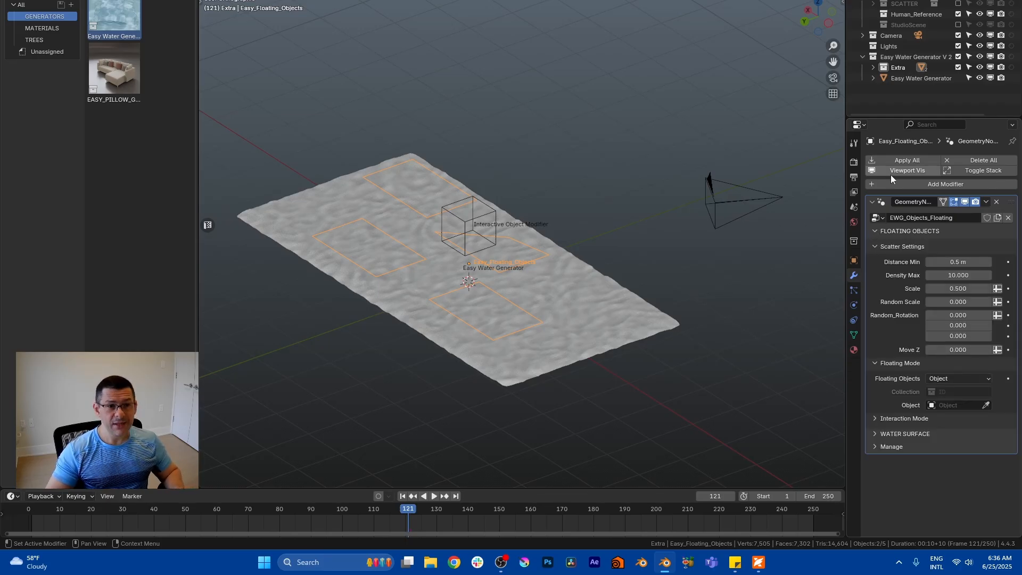
{"action": "left_click", "coordinate": [957, 378]}
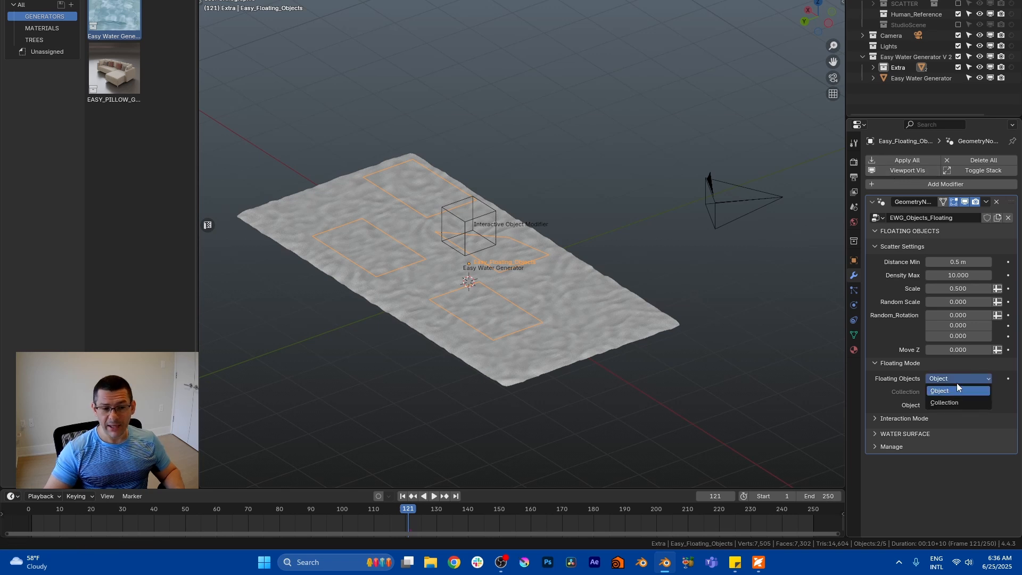
{"action": "left_click", "coordinate": [939, 390]}
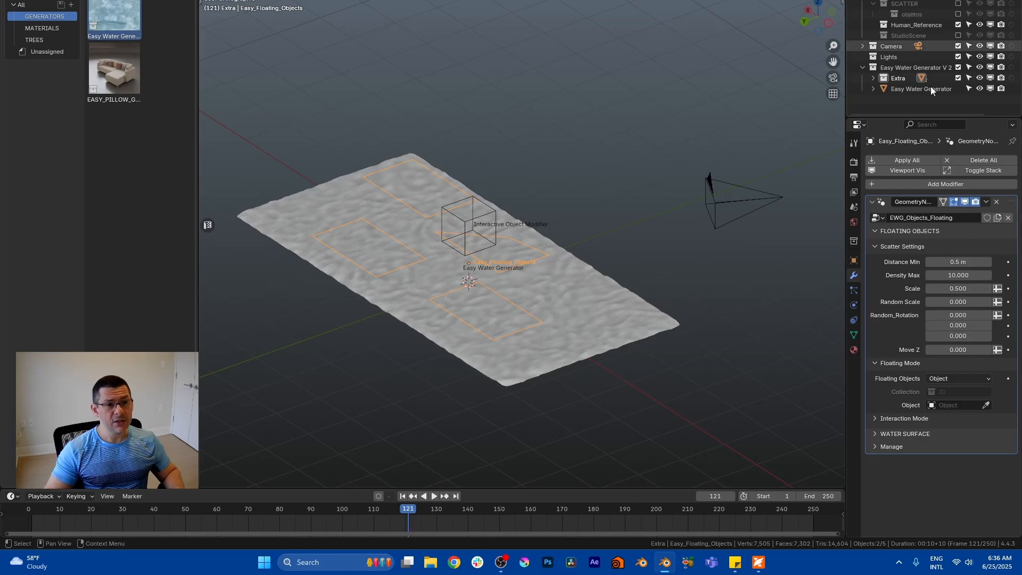
{"action": "left_click", "coordinate": [959, 379]}
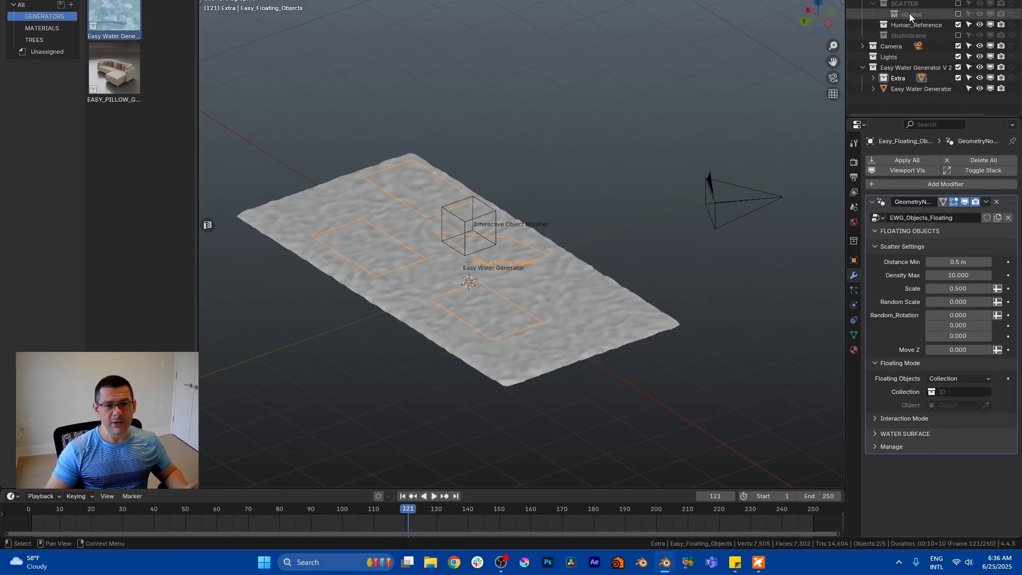
{"action": "left_click", "coordinate": [955, 392]}
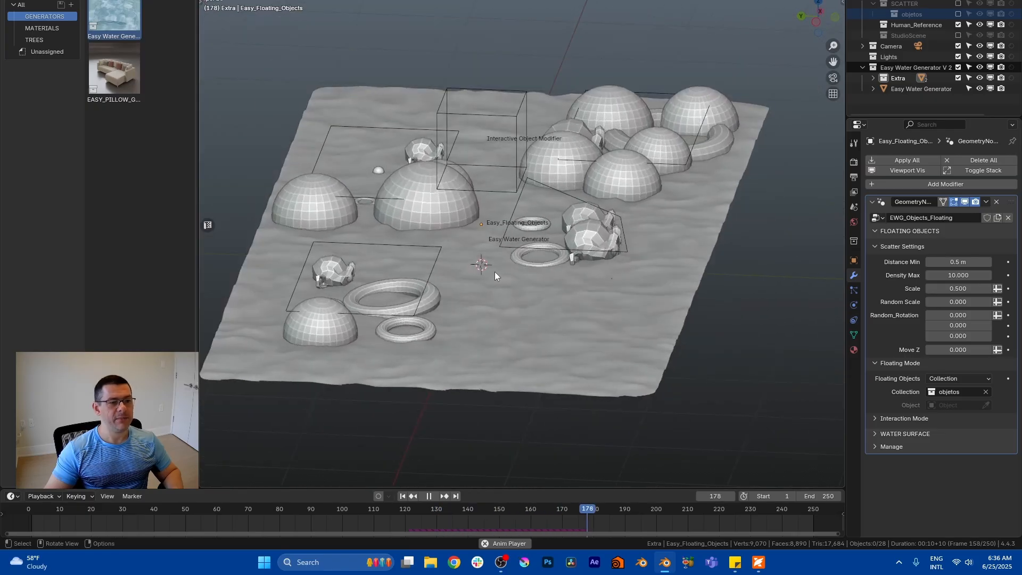
{"action": "left_click", "coordinate": [428, 496]}
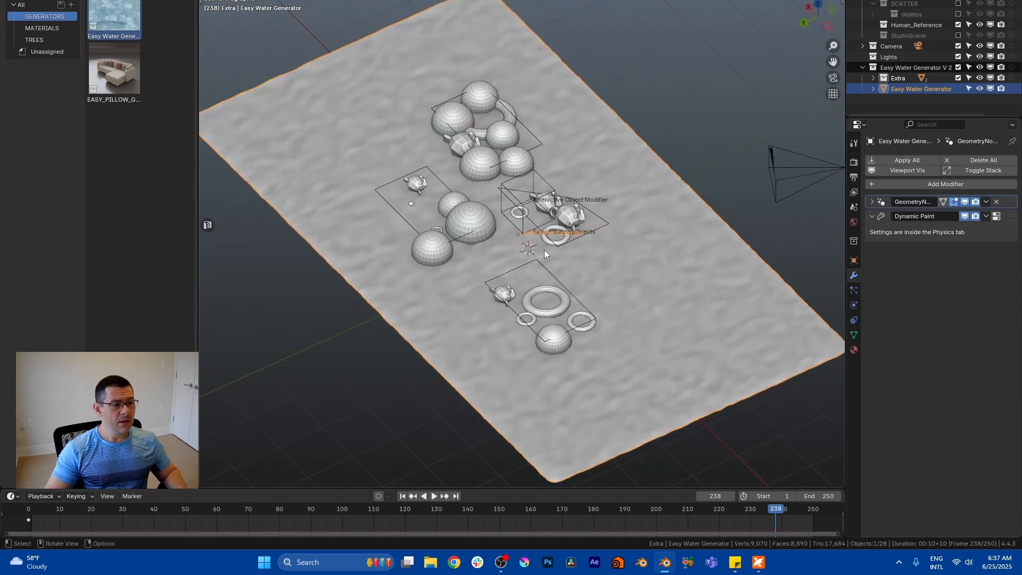
{"action": "left_click", "coordinate": [898, 78]}
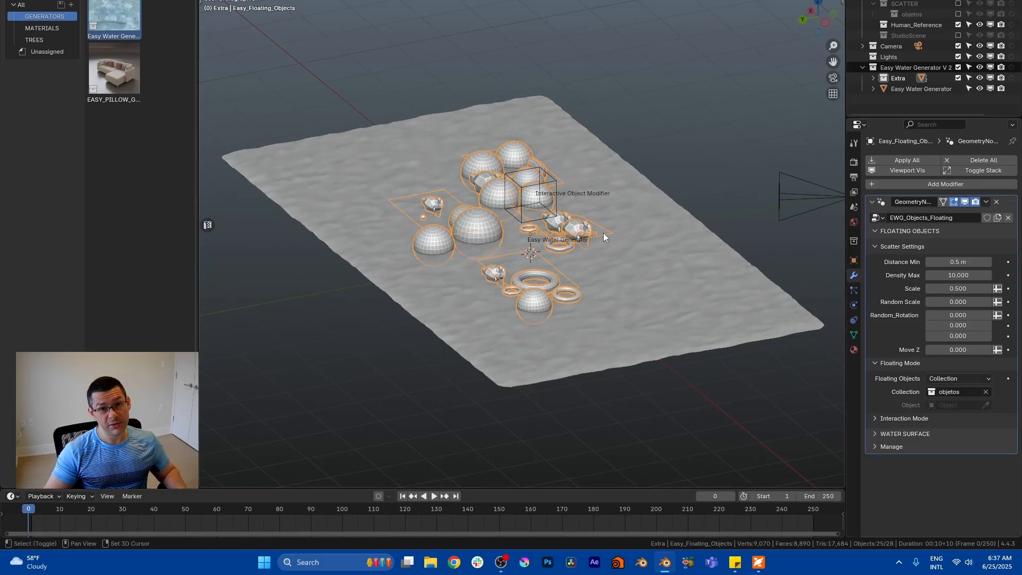
Set Distance Min 0.98 m, Random Rotation 0.11/0.11/19 and Move Z -0.057, previewing playback.
{"action": "left_click", "coordinate": [436, 496]}
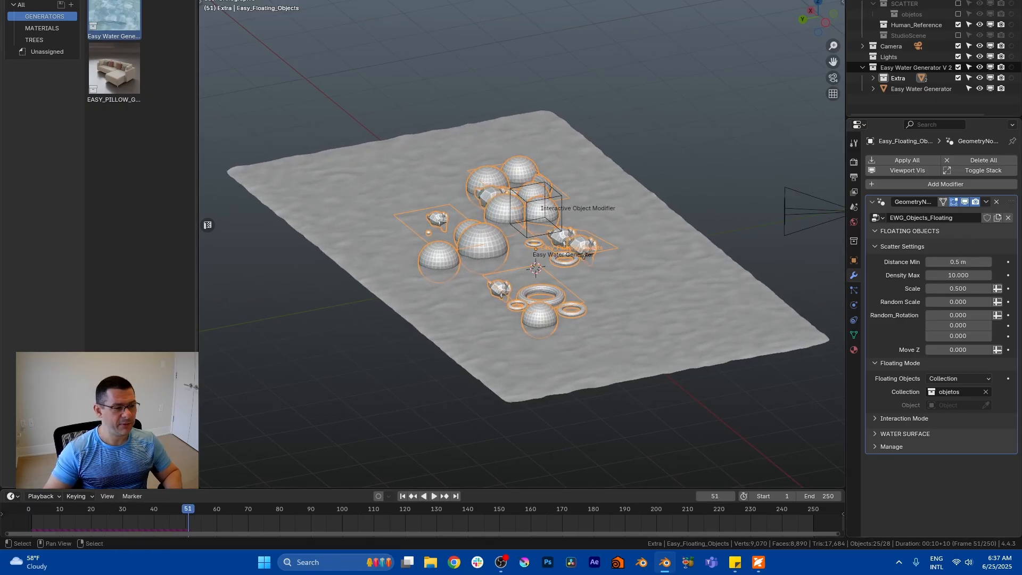
{"action": "left_click", "coordinate": [403, 497]}
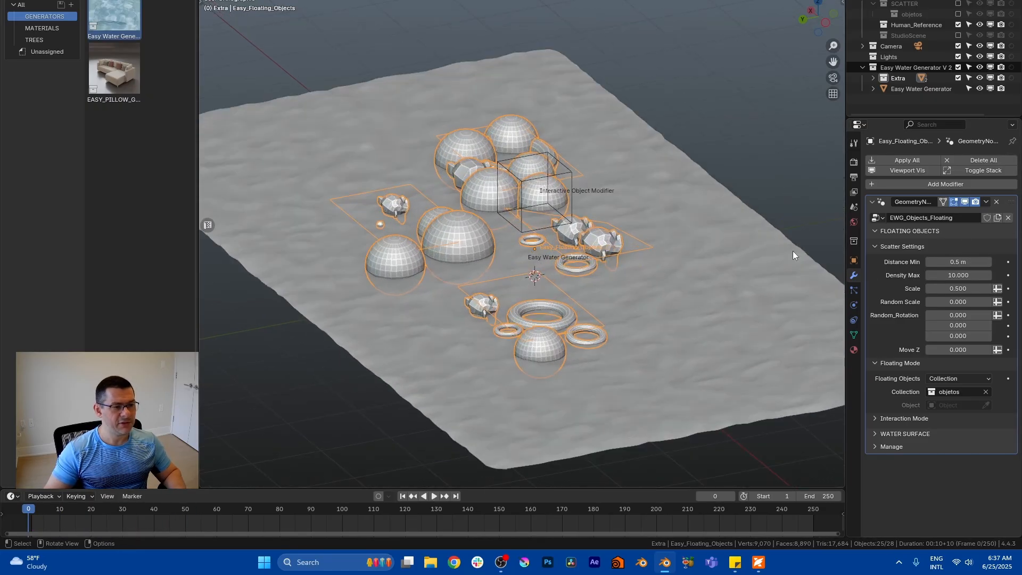
{"action": "left_click_drag", "start_coordinate": [958, 261], "coordinate": [985, 262]}
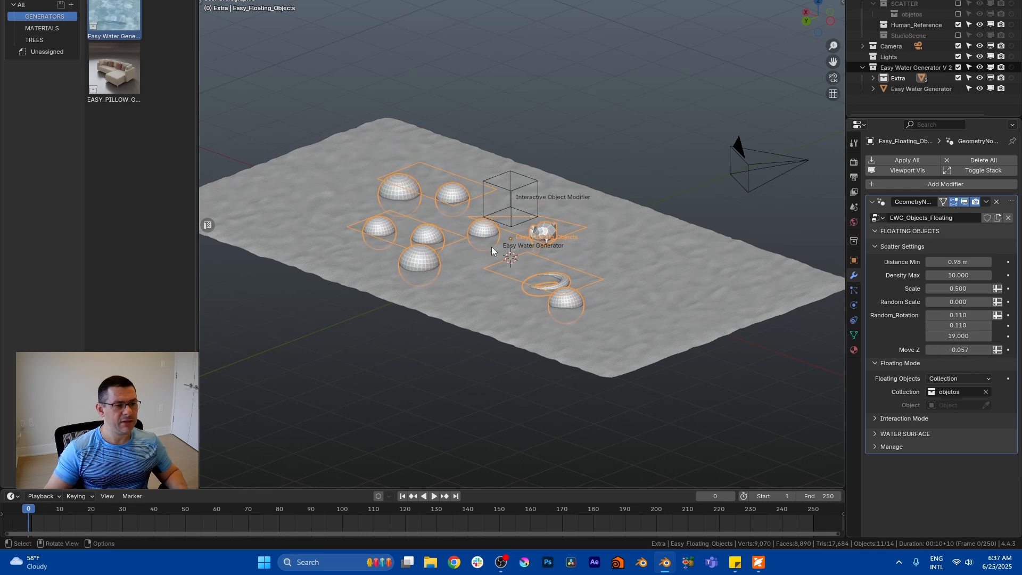
{"action": "left_click", "coordinate": [435, 496]}
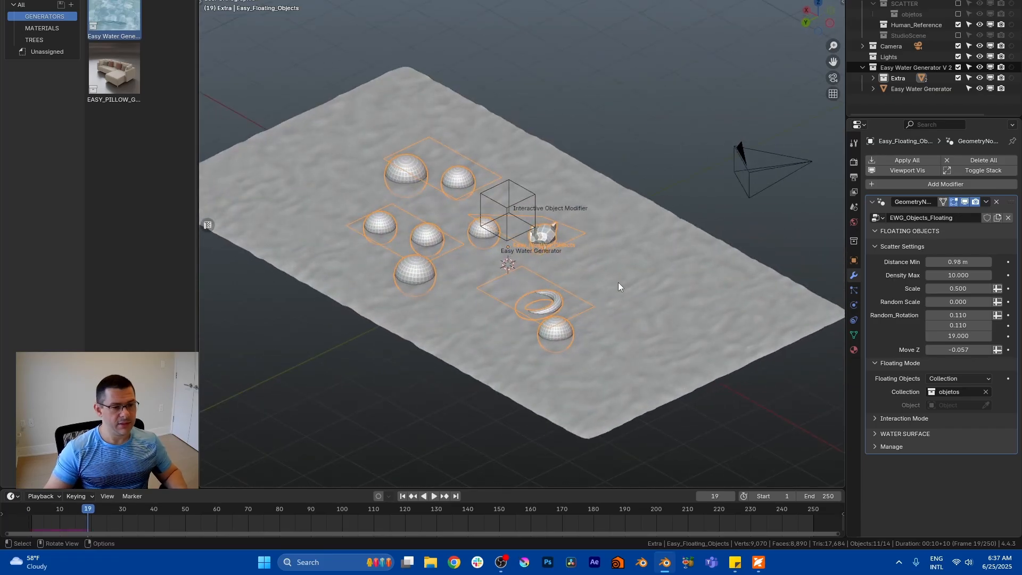
Add a scaled-down cube beside the floating objects, then reselect the floating objects.
{"action": "left_click", "coordinate": [900, 363]}
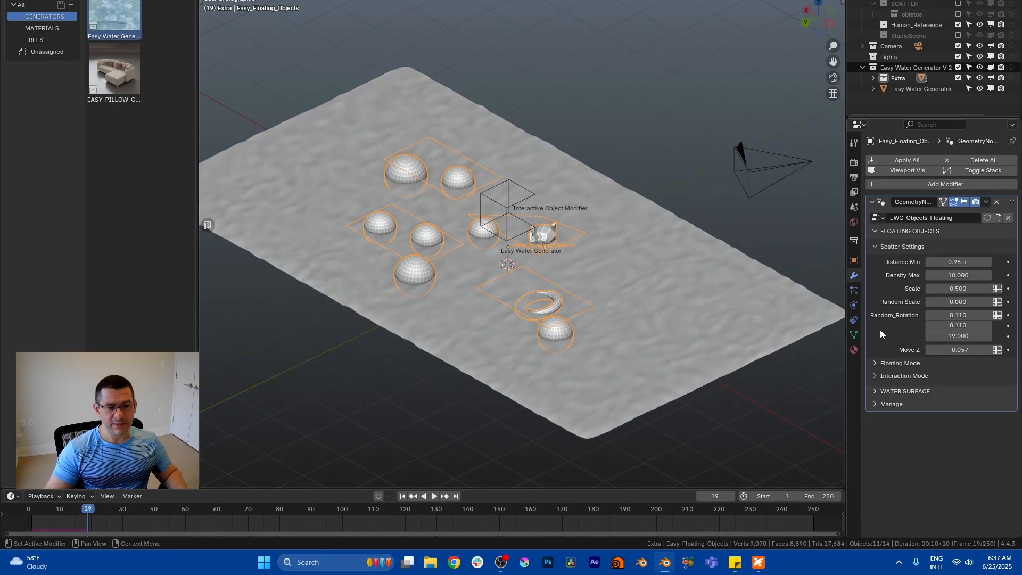
{"action": "mouse_move", "coordinate": [883, 298]}
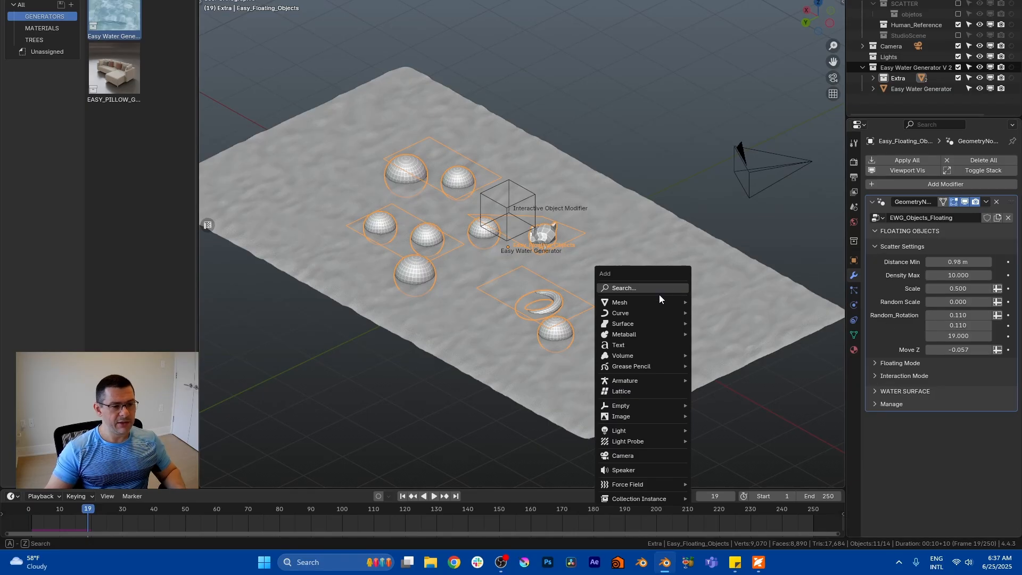
{"action": "left_click", "coordinate": [619, 302]}
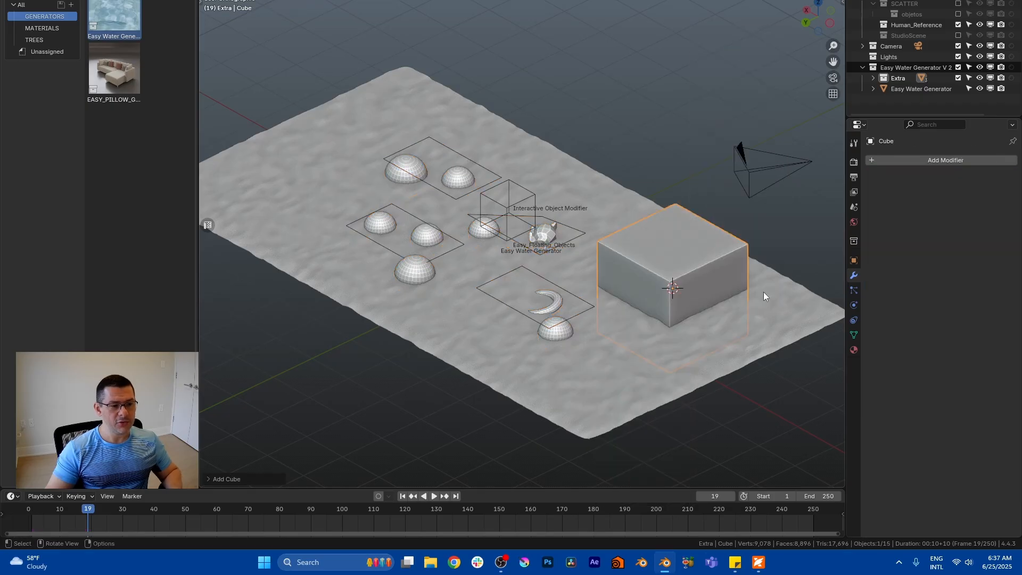
{"action": "left_click", "coordinate": [672, 287]}
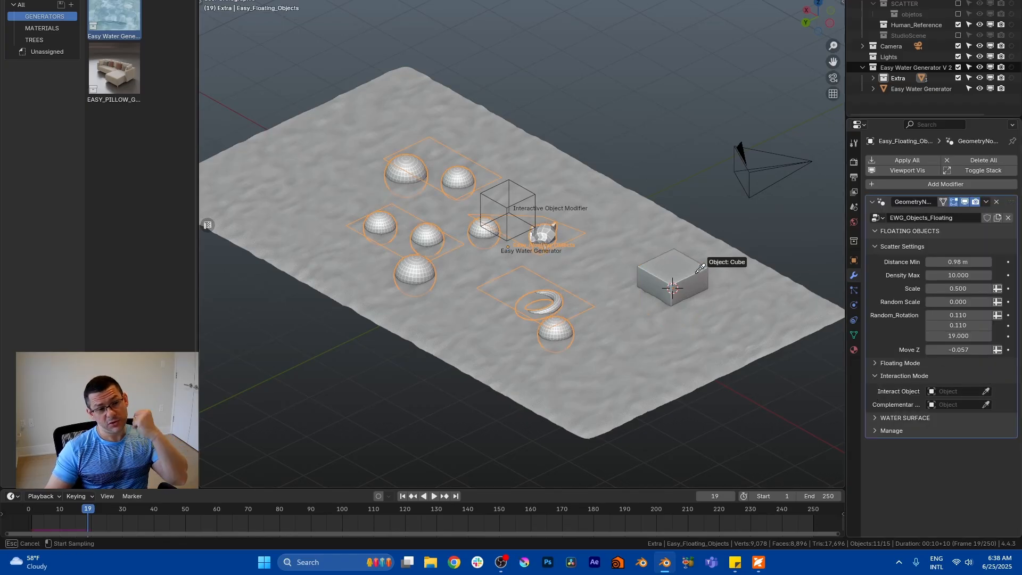
Set the Cube as Interact Object, then select the cube and zoom the view.
{"action": "left_click", "coordinate": [671, 277]}
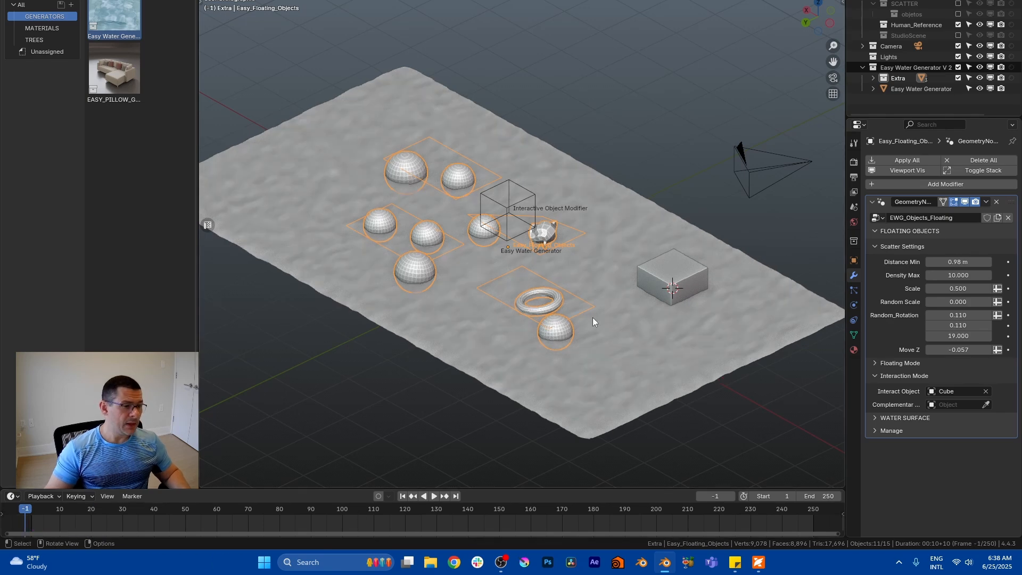
{"action": "left_click", "coordinate": [672, 280]}
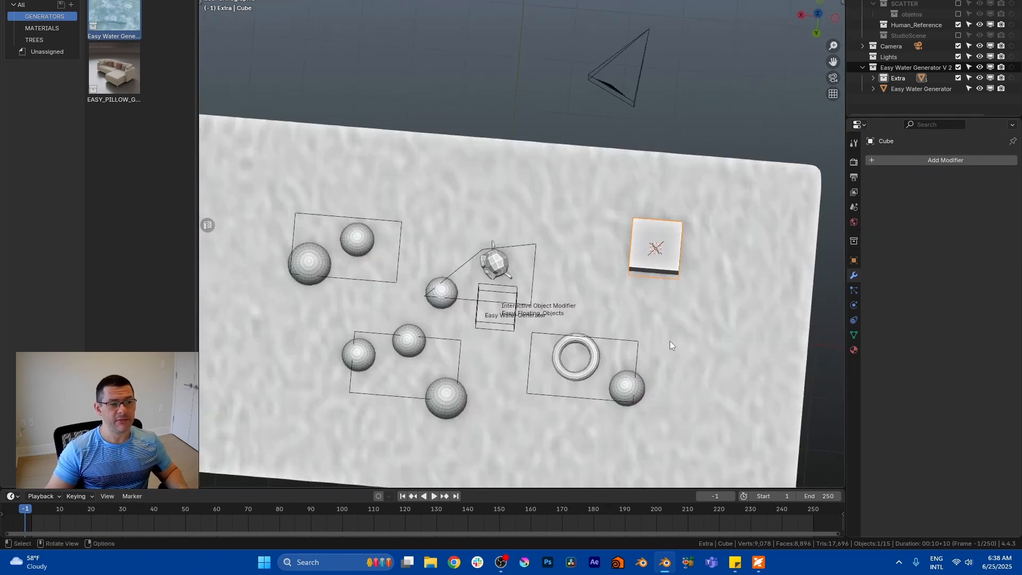
{"action": "scroll", "scroll_direction": "down", "scroll_amount": 3}
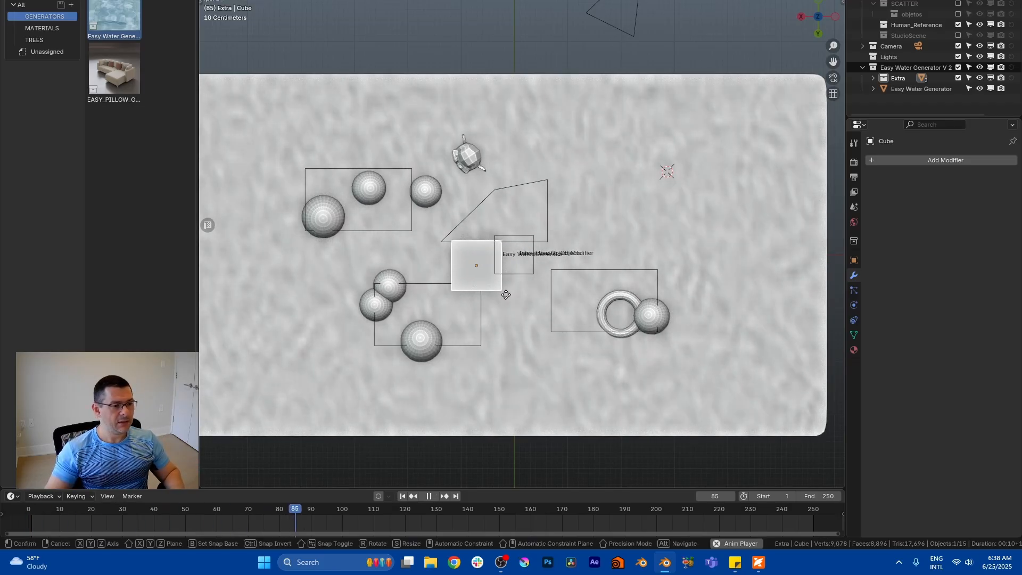
Drag the cube through the floating objects and past the lower domes during playback.
{"action": "left_click", "coordinate": [429, 496]}
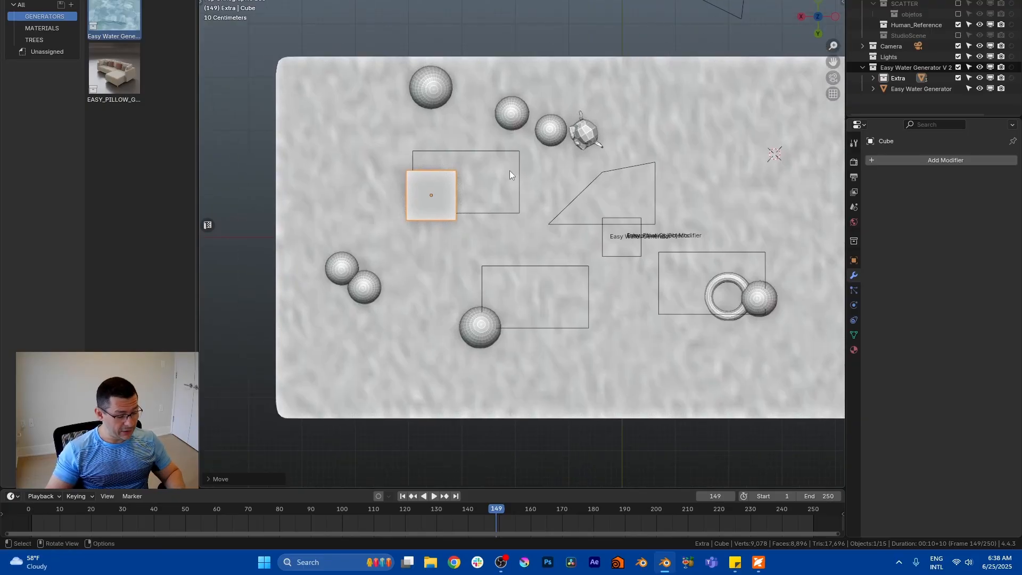
{"action": "left_click_drag", "start_coordinate": [431, 195], "coordinate": [525, 276]}
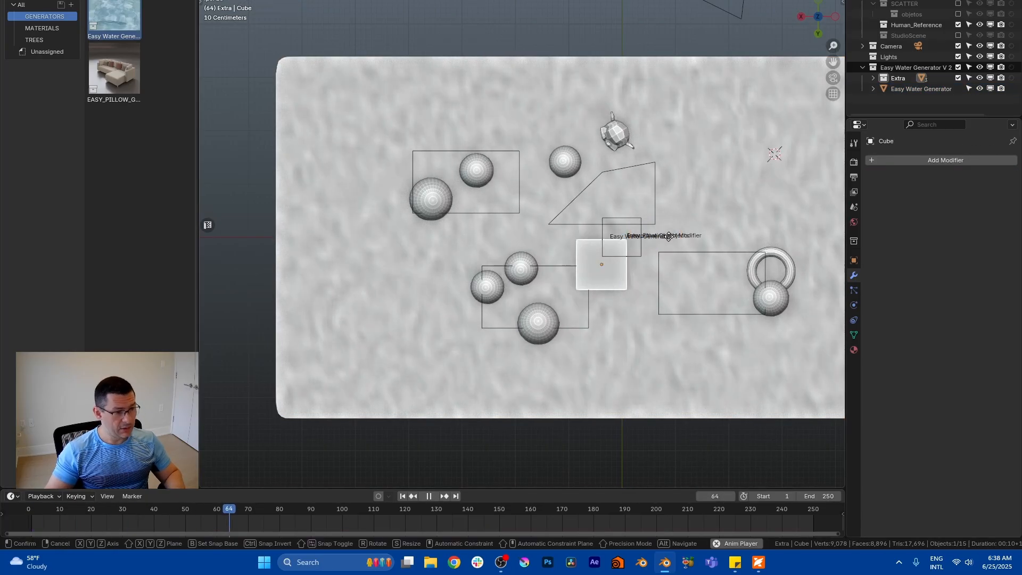
{"action": "left_click_drag", "start_coordinate": [229, 508], "coordinate": [379, 508]}
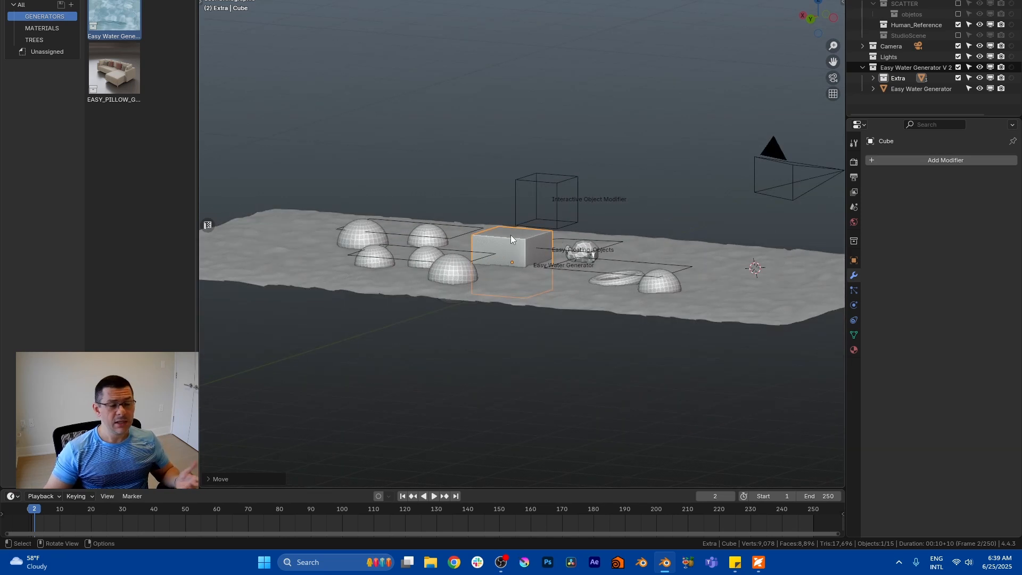
Add a Dynamic Paint modifier to the cube and reset the animation to its start.
{"action": "left_click", "coordinate": [556, 185]}
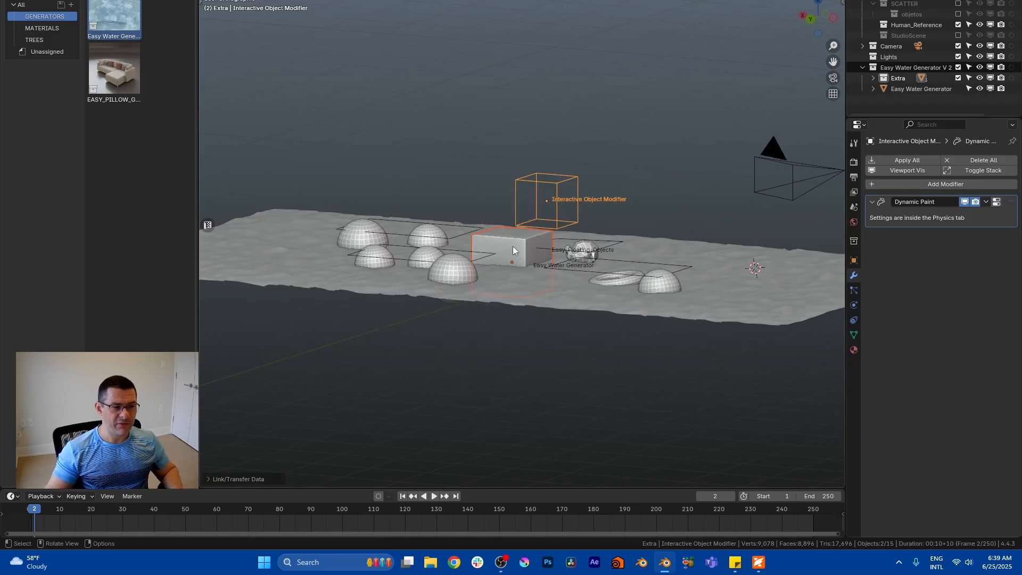
{"action": "left_click", "coordinate": [512, 261]}
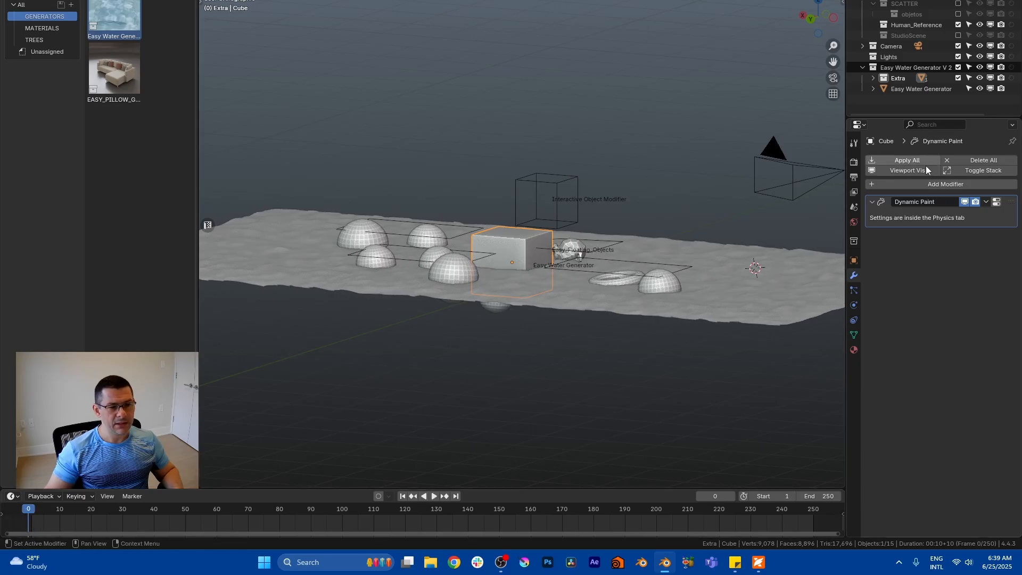
{"action": "left_click", "coordinate": [435, 497]}
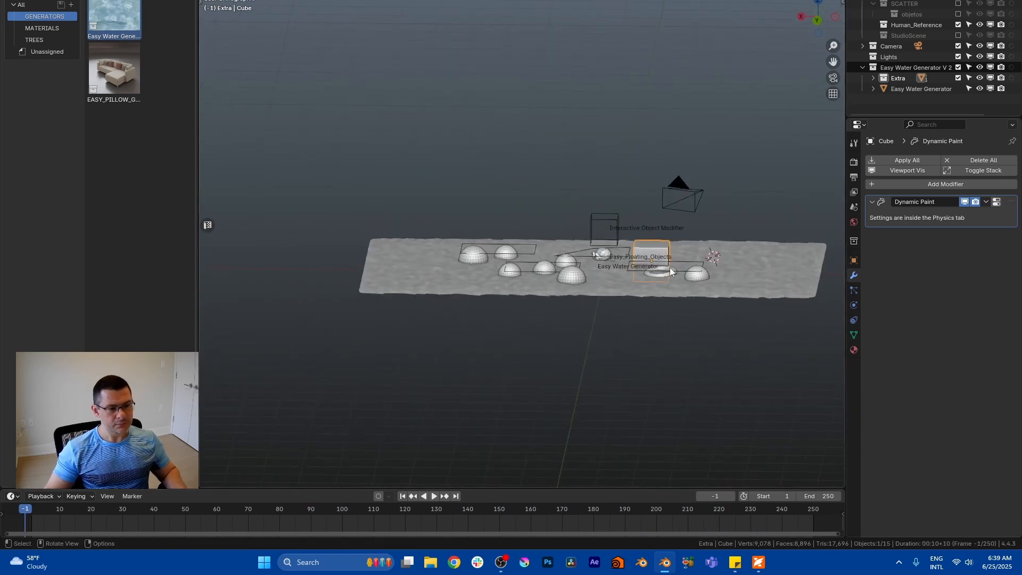
Keyframe the cube at the water's right edge and a later position, then play back.
{"action": "left_click_drag", "start_coordinate": [652, 261], "coordinate": [815, 261]}
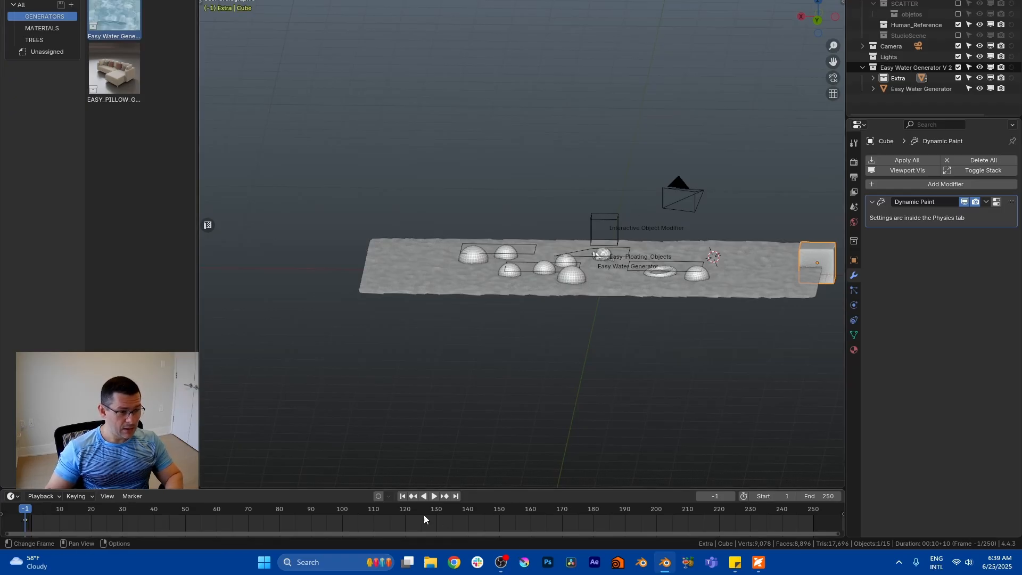
{"action": "left_click", "coordinate": [405, 509]}
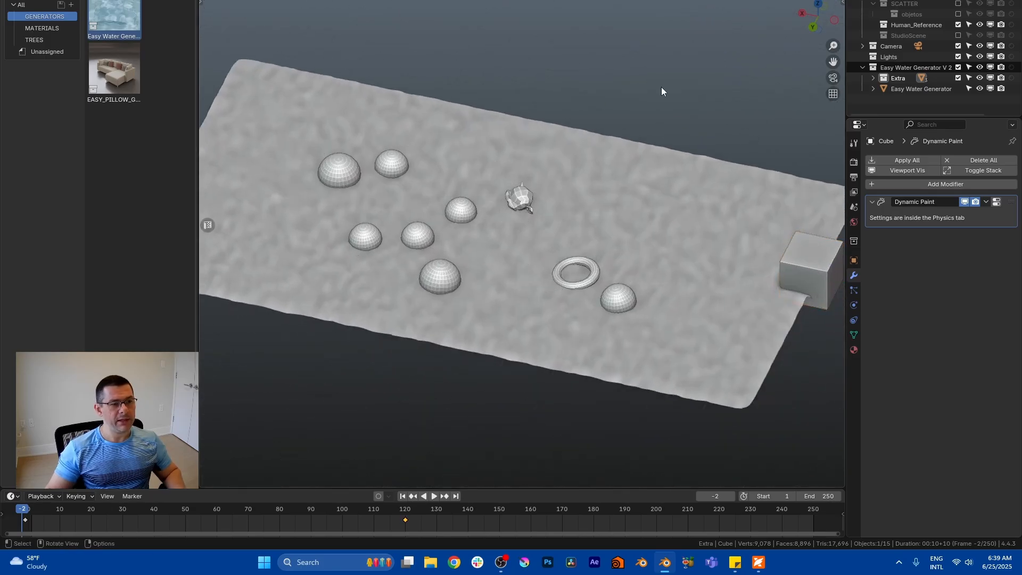
{"action": "left_click", "coordinate": [434, 496]}
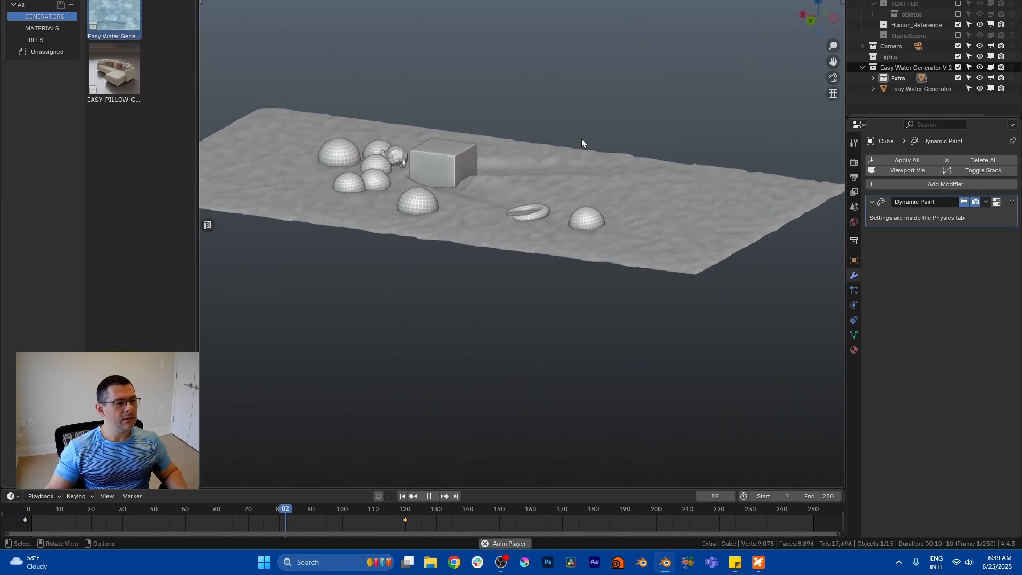
{"action": "left_click", "coordinate": [429, 496]}
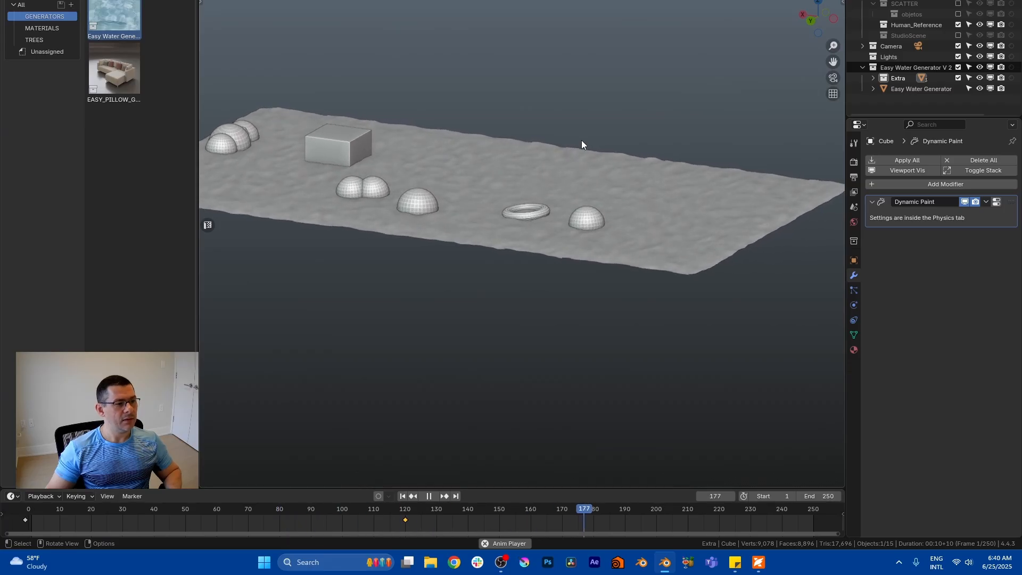
Stop playback and browse File Explorer to the rendered animation's folder.
{"action": "left_click", "coordinate": [435, 497]}
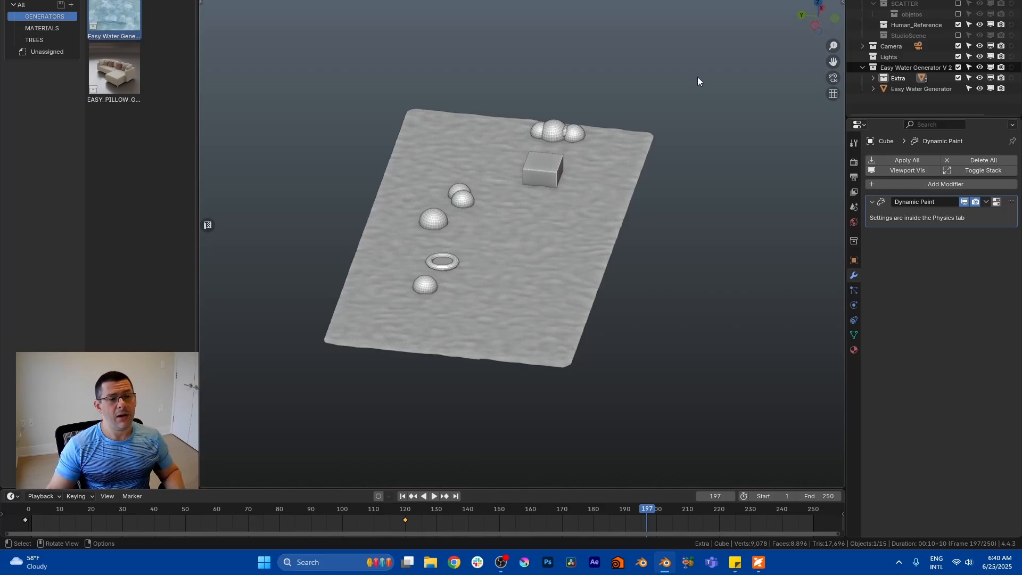
{"action": "mouse_move", "coordinate": [694, 79]}
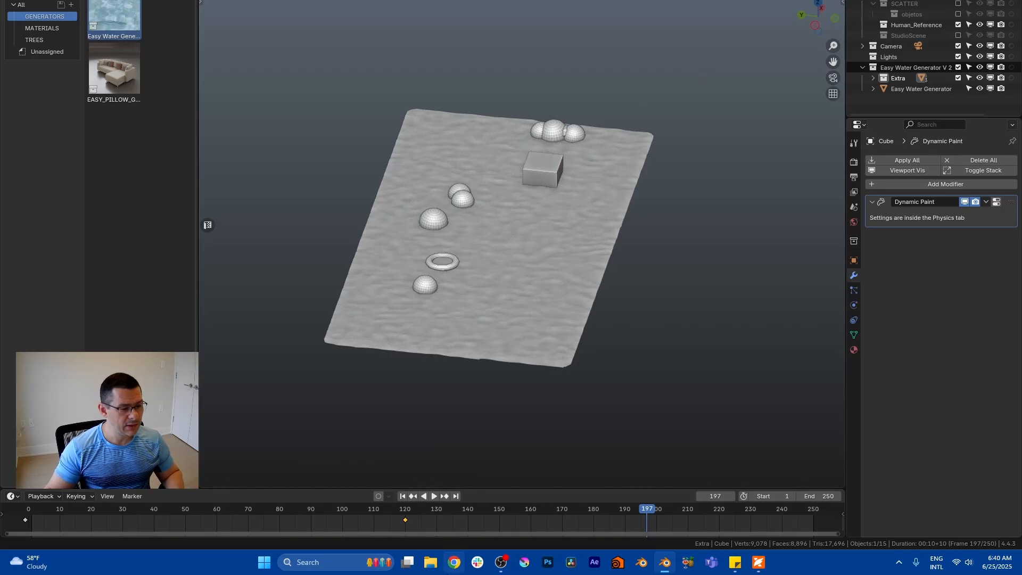
{"action": "left_click", "coordinate": [429, 561]}
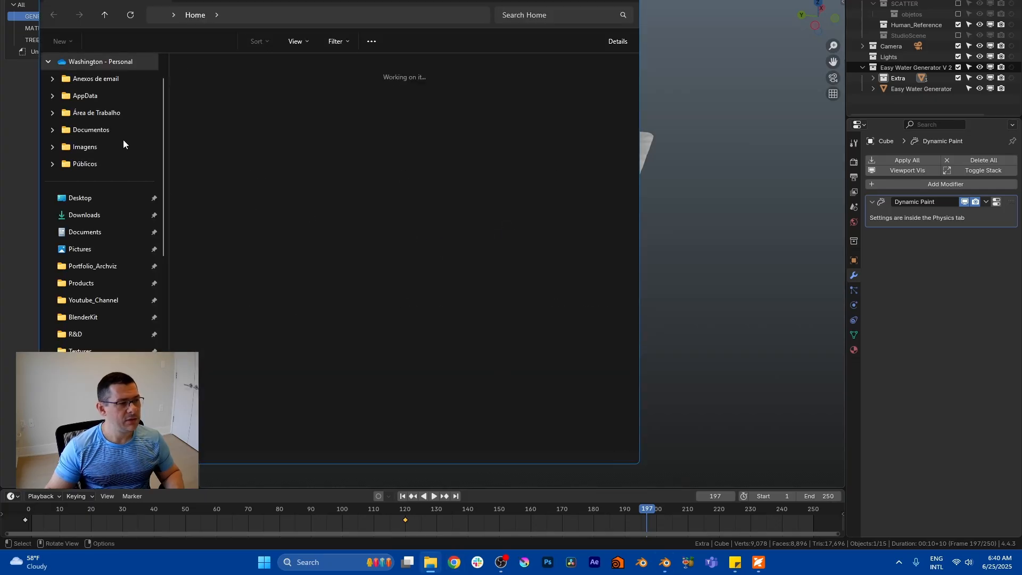
{"action": "left_click", "coordinate": [93, 267]}
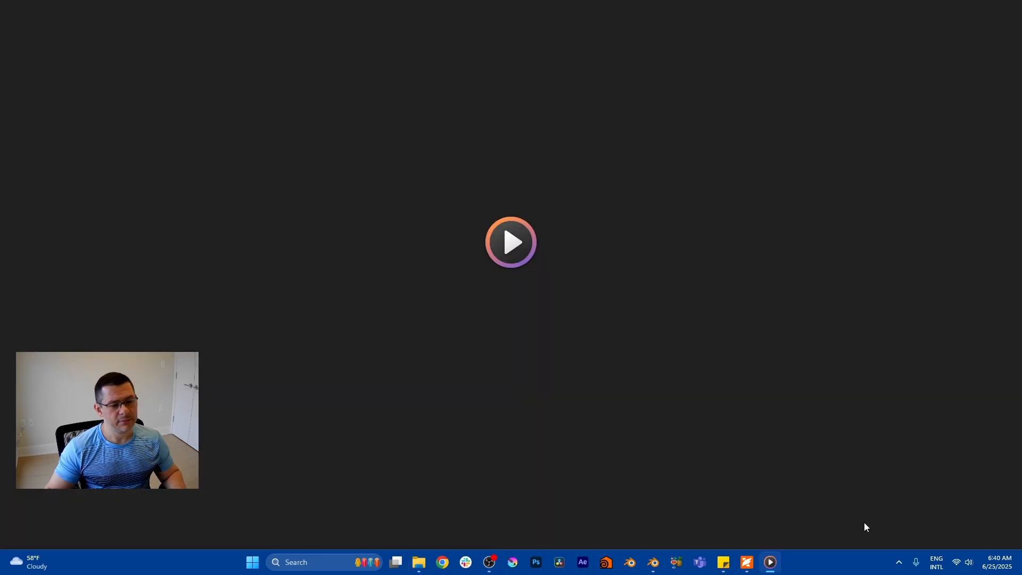
Play the rendered water animation, set the volume to 49, and pause at 0:07.
{"action": "left_click", "coordinate": [510, 242]}
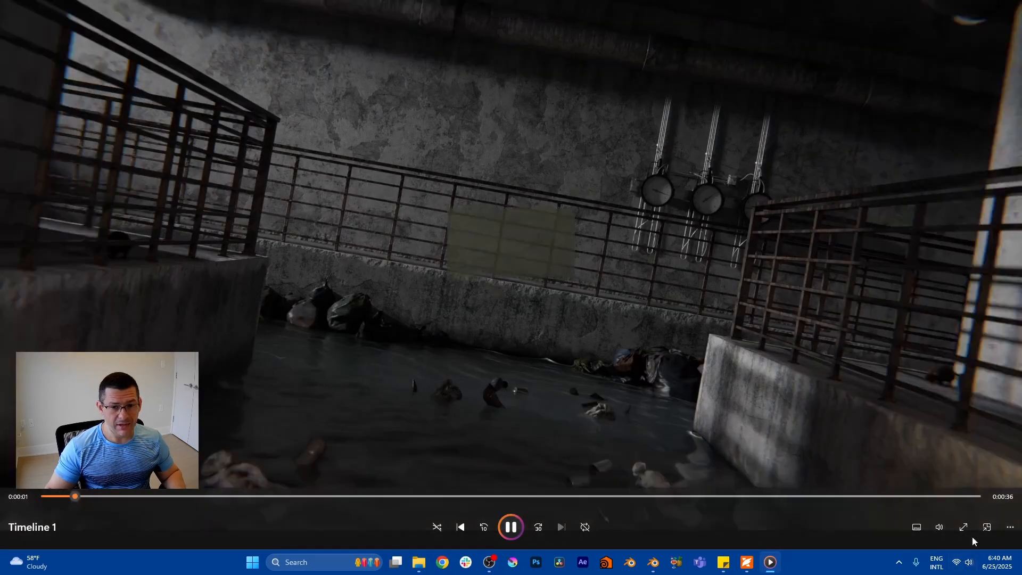
{"action": "mouse_move", "coordinate": [938, 527]}
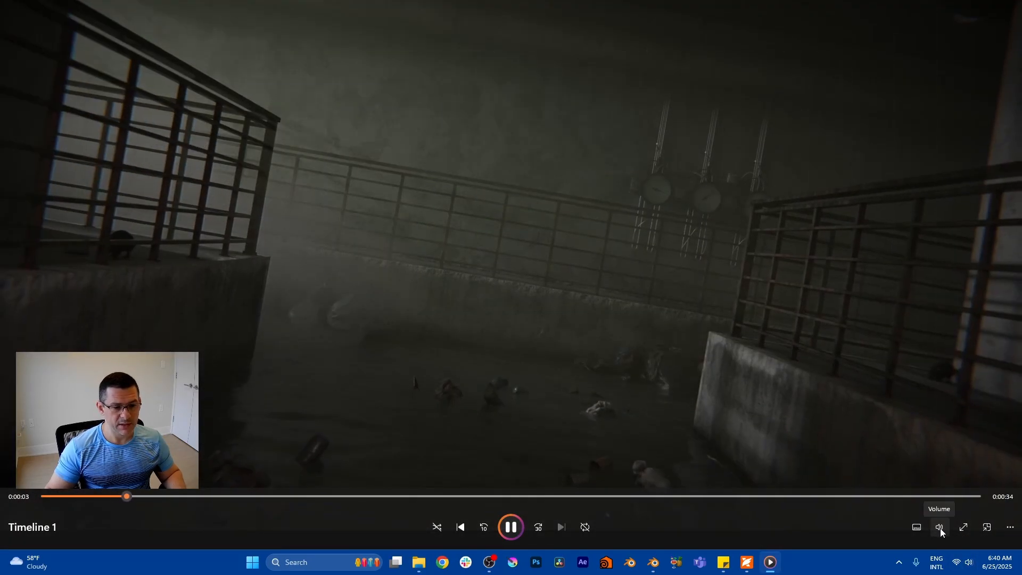
{"action": "left_click", "coordinate": [940, 527]}
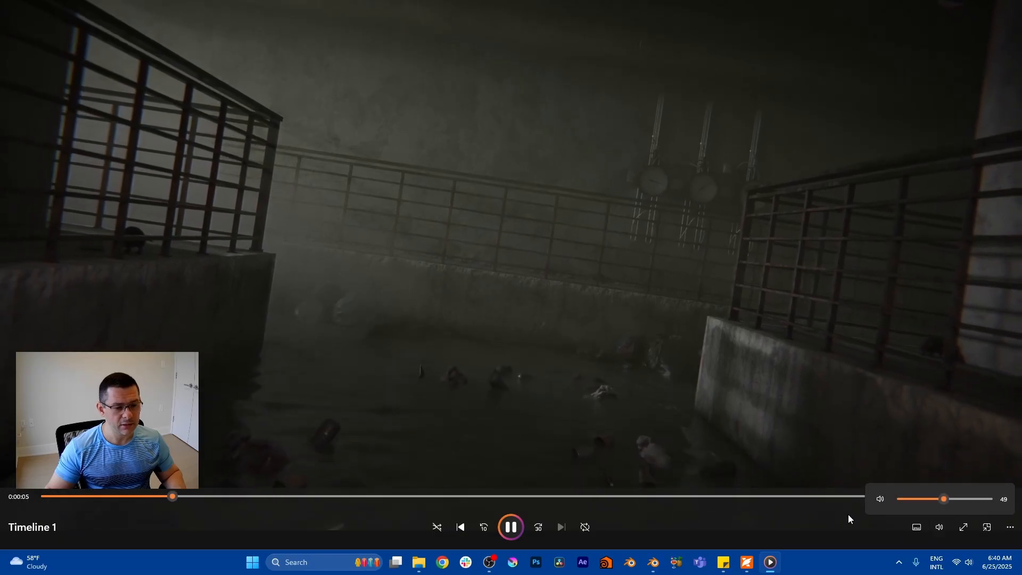
{"action": "left_click", "coordinate": [510, 526]}
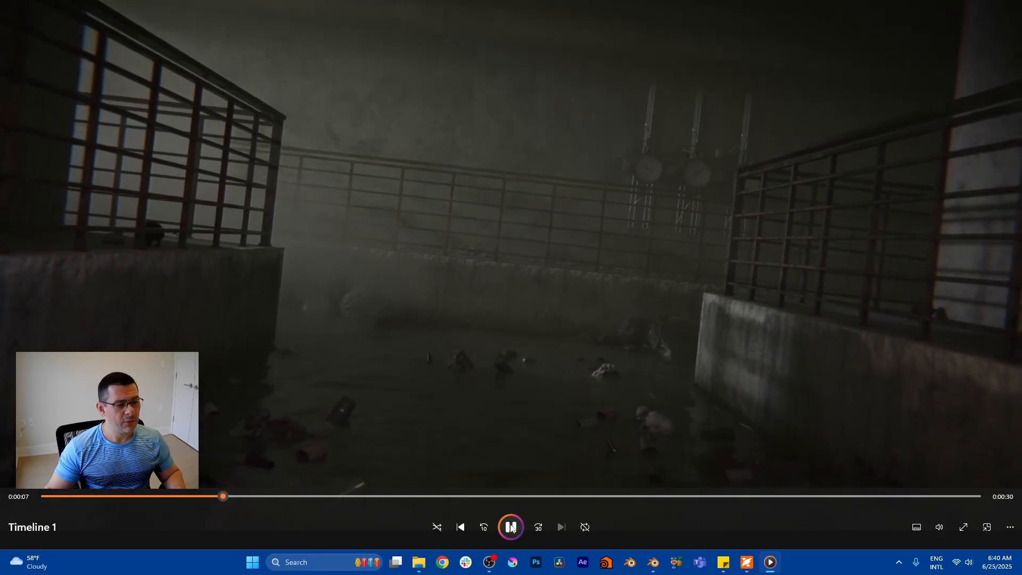
{"action": "left_click", "coordinate": [510, 526]}
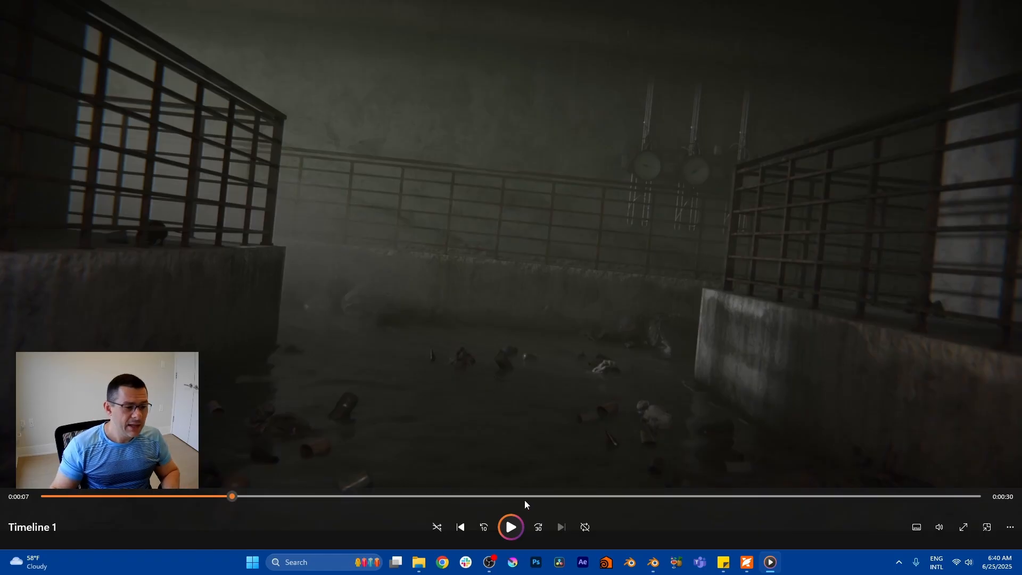
{"action": "mouse_move", "coordinate": [511, 527]}
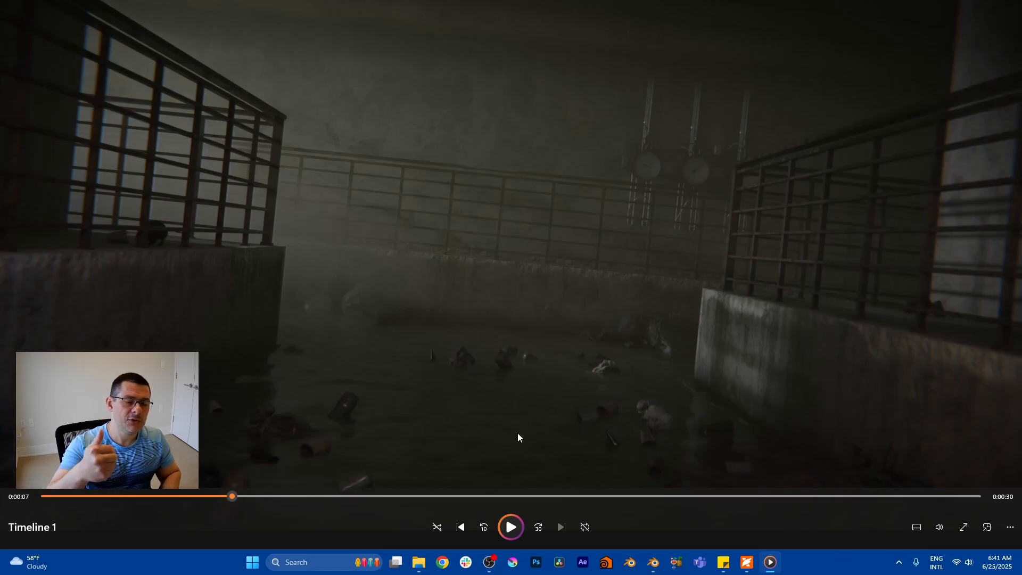
Resume the render, pause at 0:24 on the crocodile, then pause again at 0:29.
{"action": "left_click", "coordinate": [510, 526]}
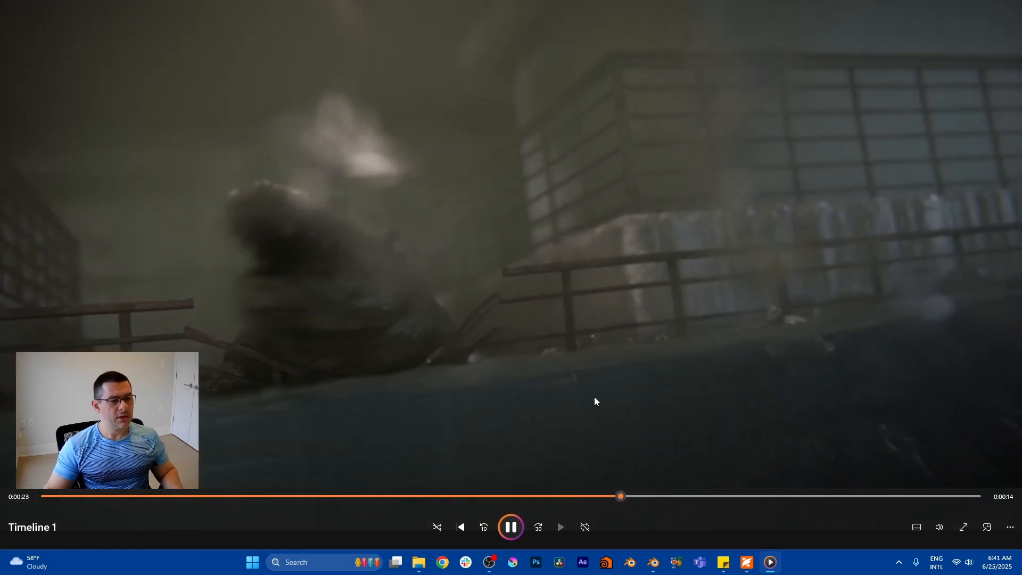
{"action": "left_click", "coordinate": [510, 527]}
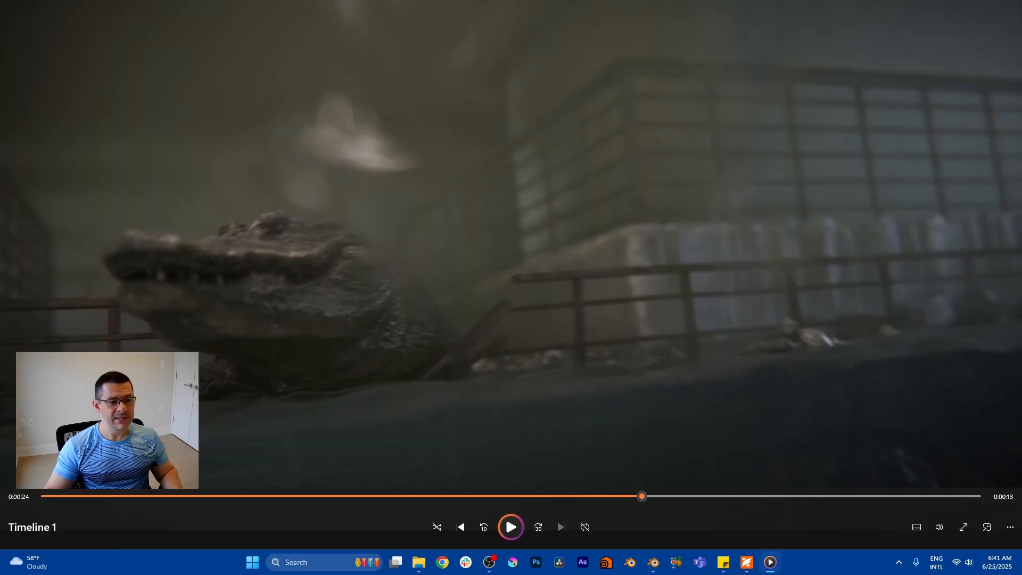
{"action": "mouse_move", "coordinate": [982, 388]}
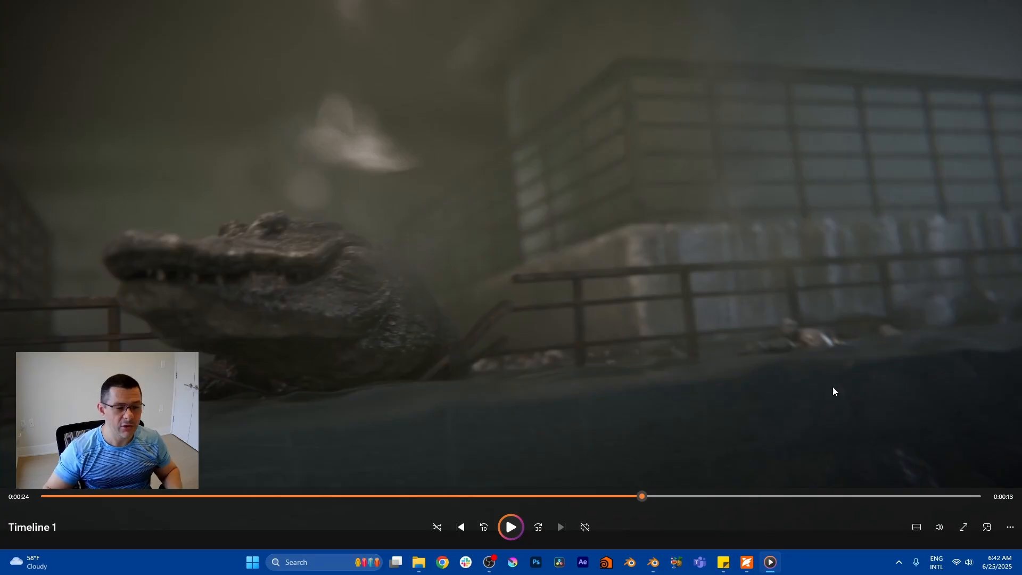
{"action": "left_click", "coordinate": [510, 527]}
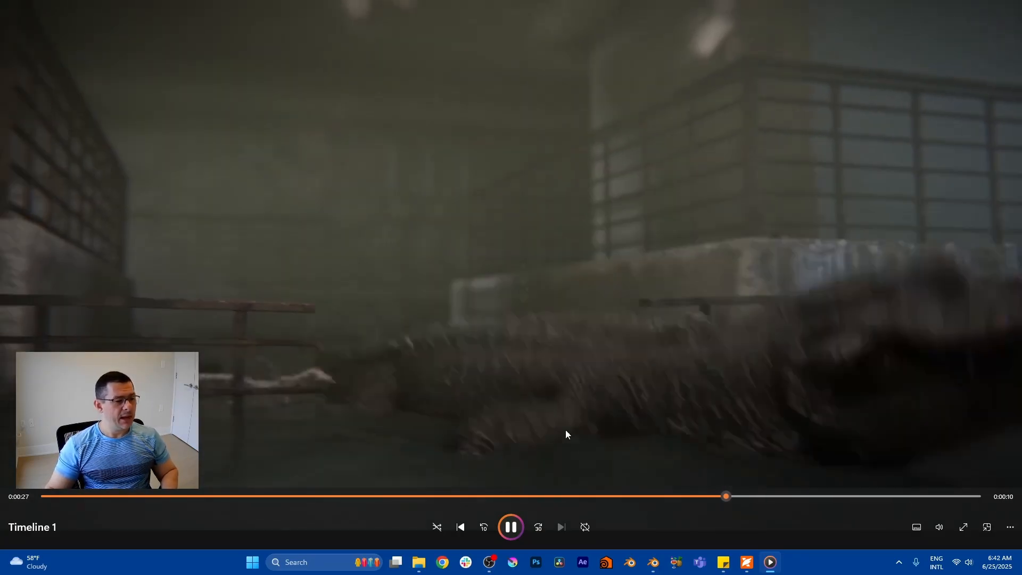
{"action": "left_click", "coordinate": [511, 526]}
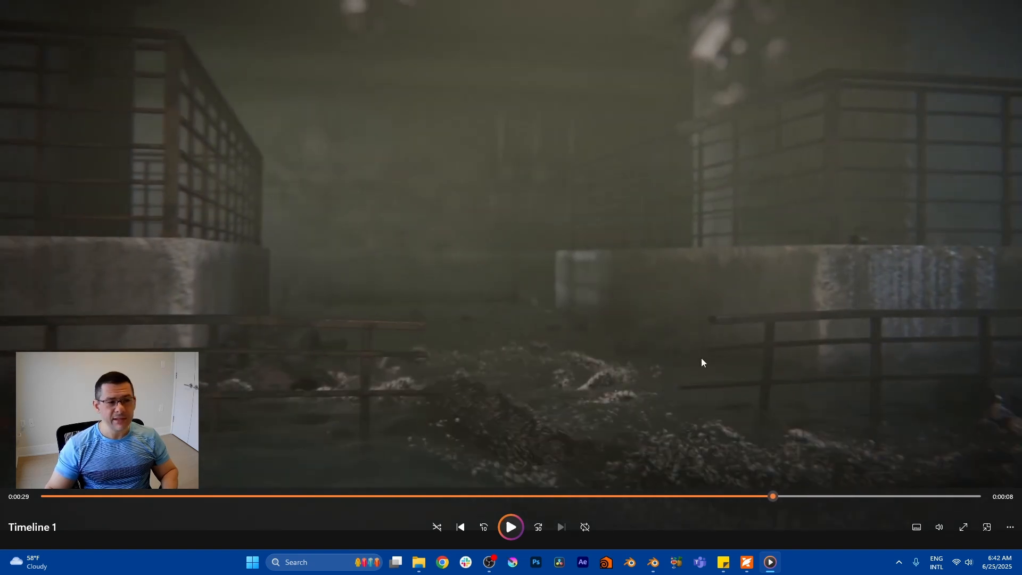